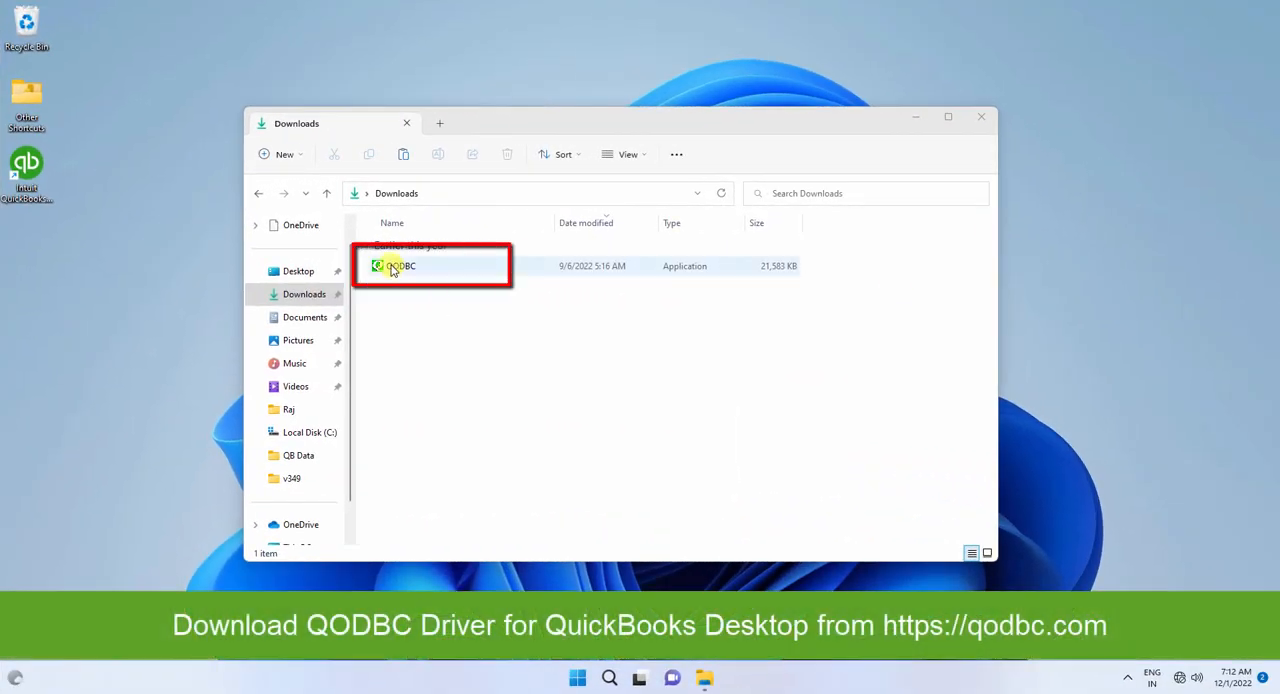
Run the QODBC installer from Downloads as administrator and approve User Account Control.
click(400, 265)
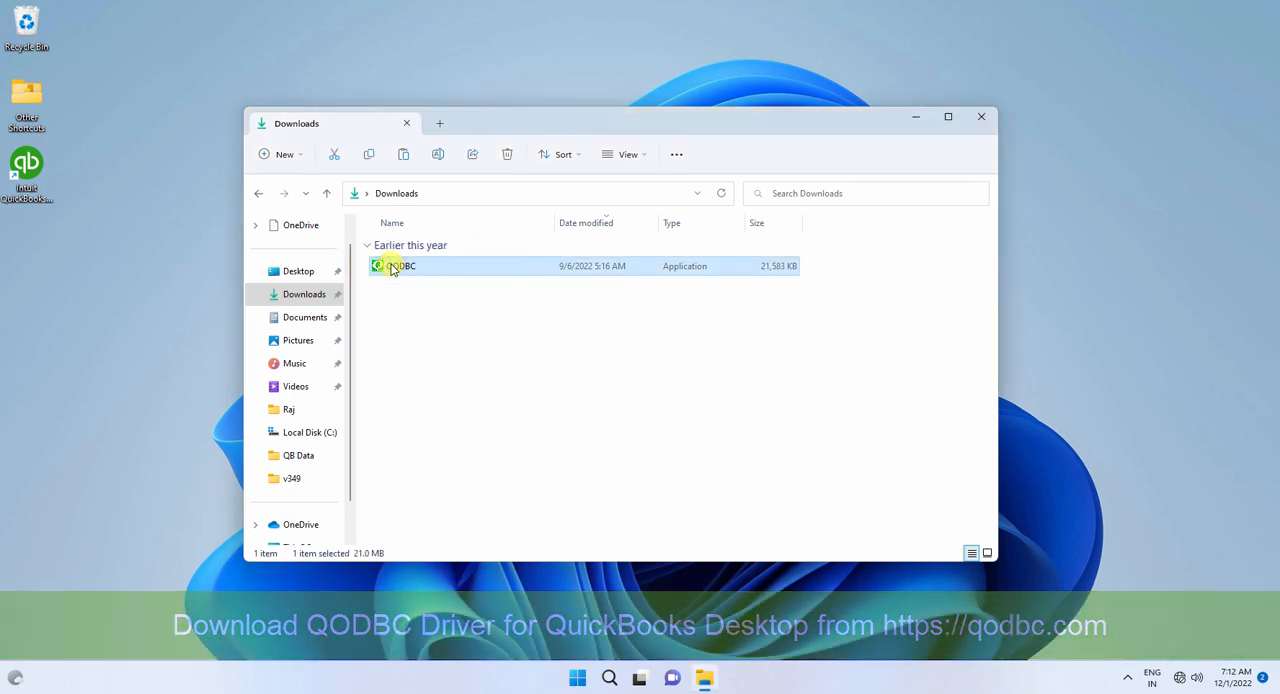
right_click(395, 266)
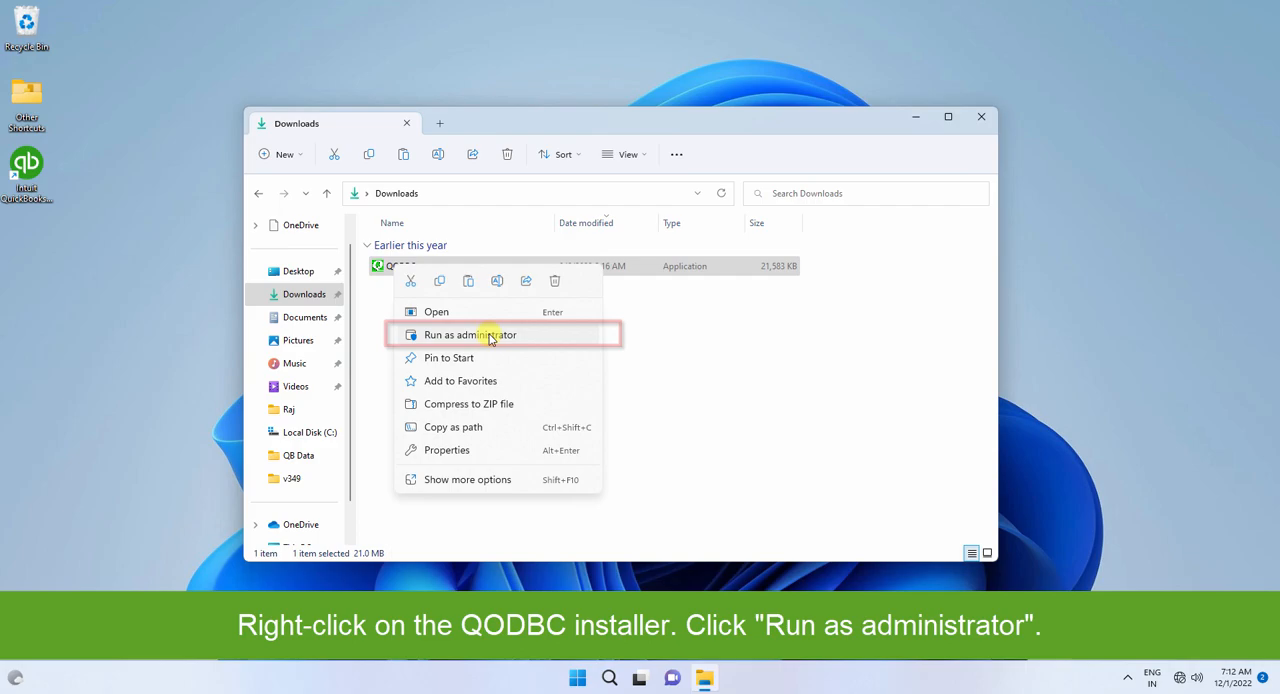
click(490, 334)
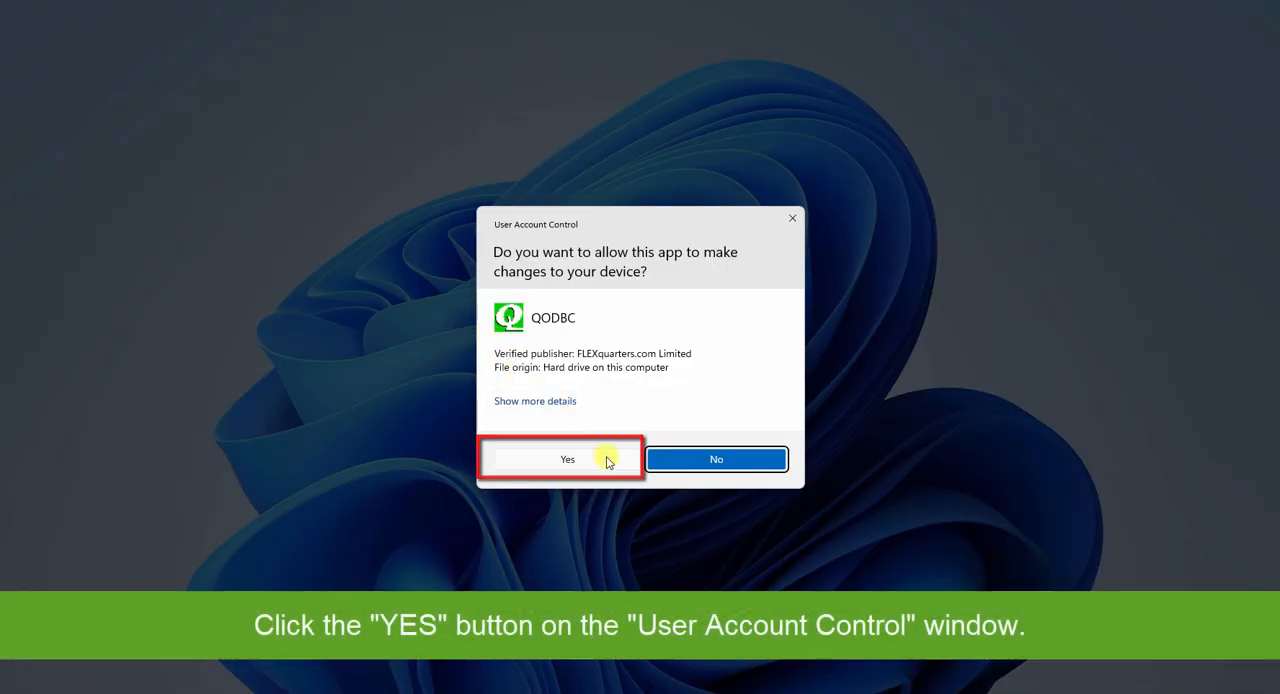
click(567, 459)
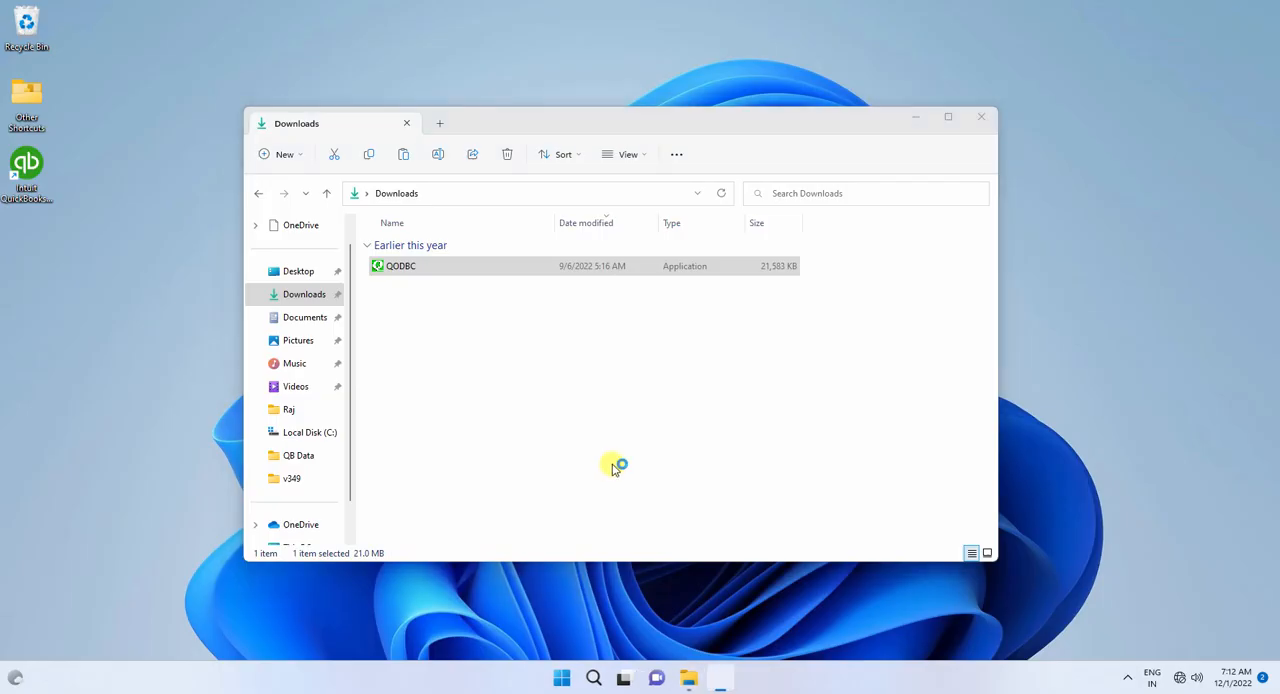
Minimize File Explorer, pass the welcome page, and accept the license agreement.
double_click(400, 265)
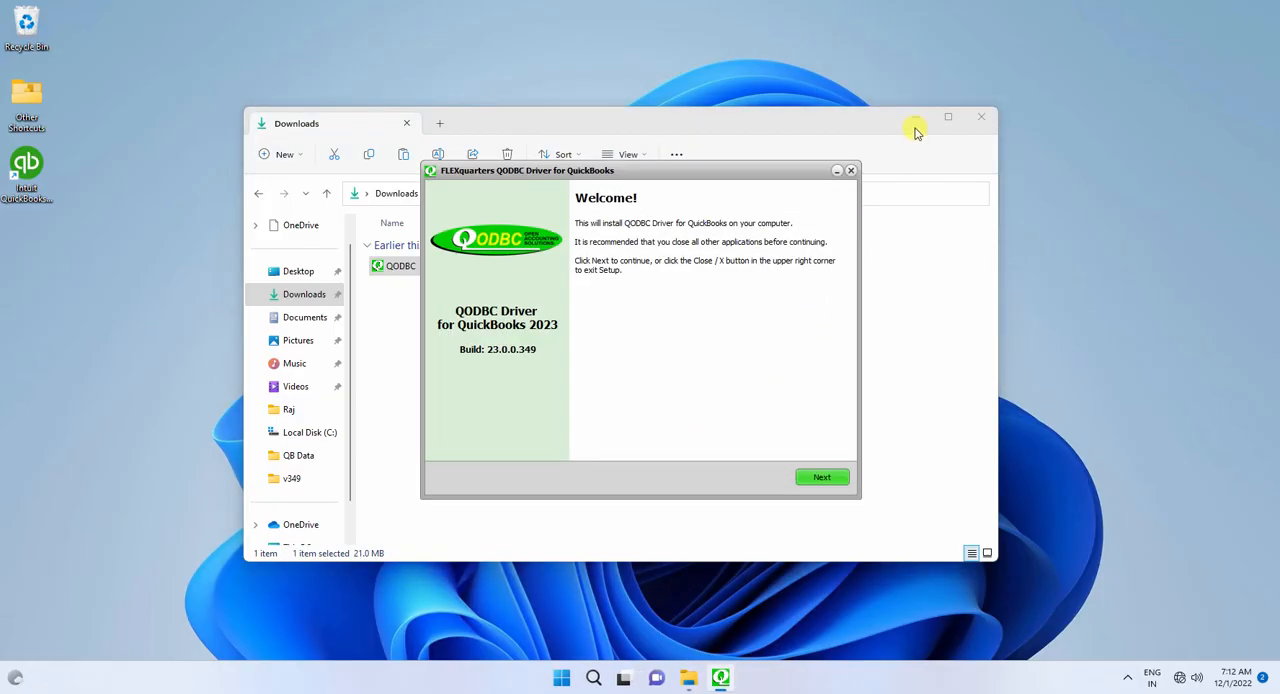
click(981, 117)
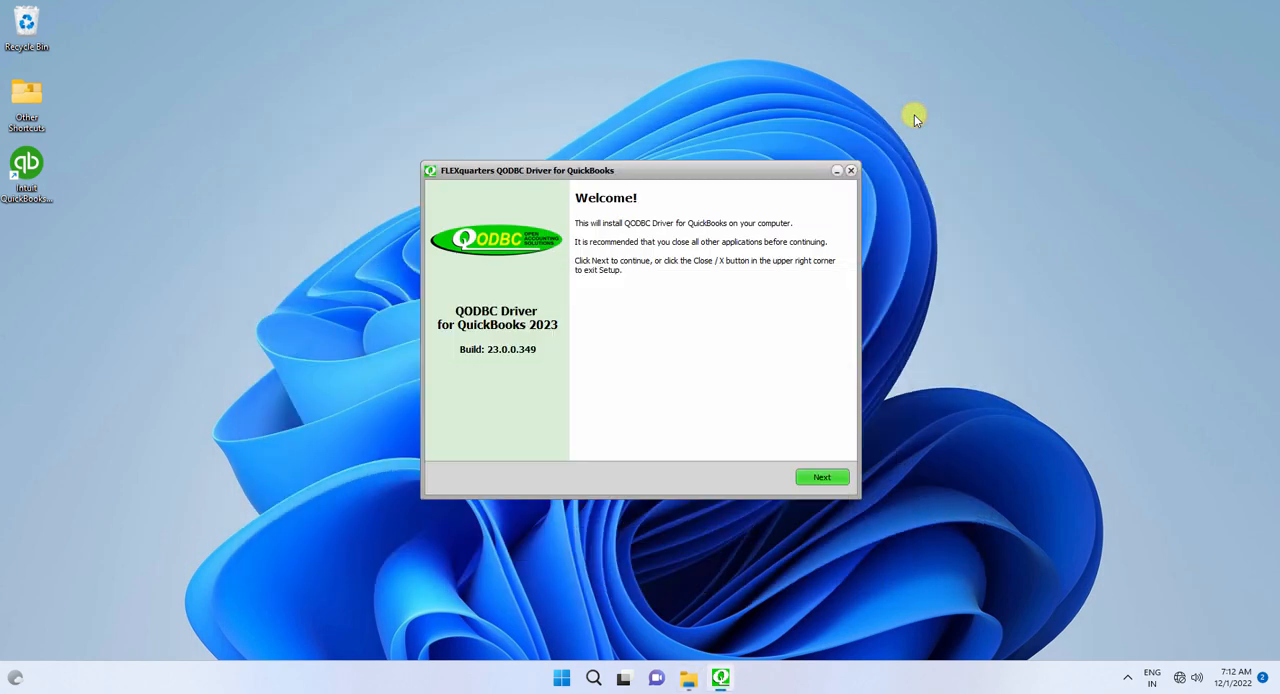
click(821, 477)
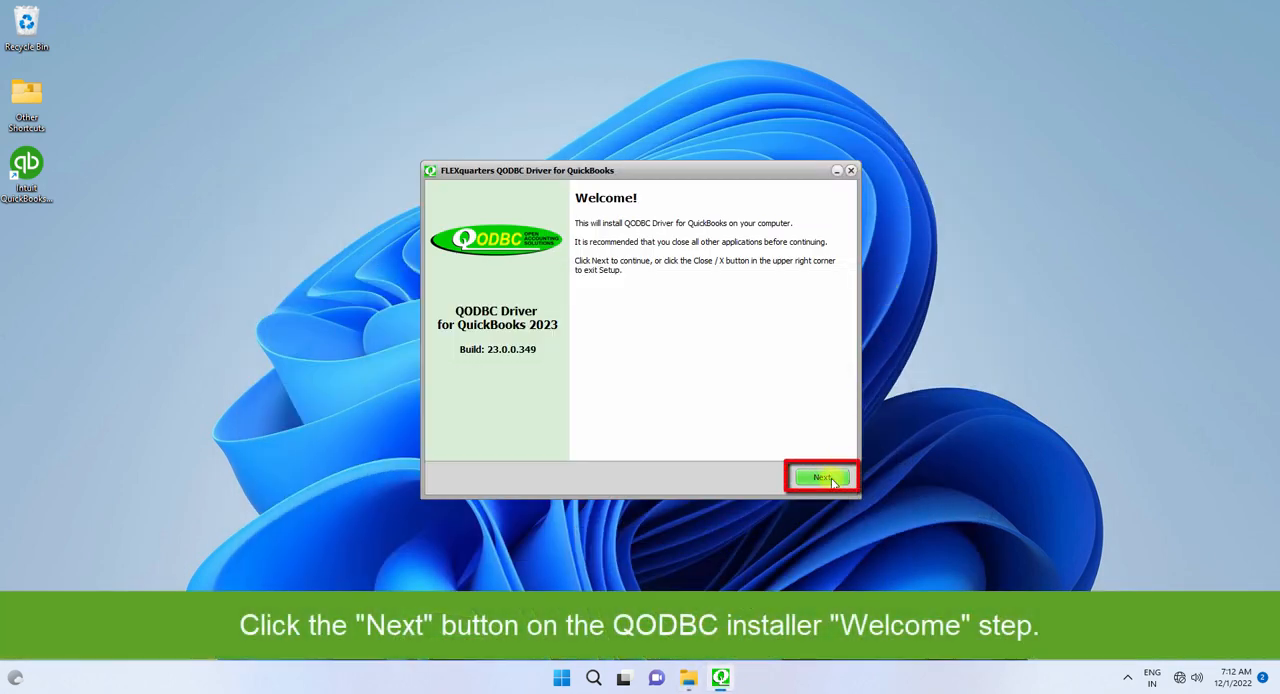
click(821, 477)
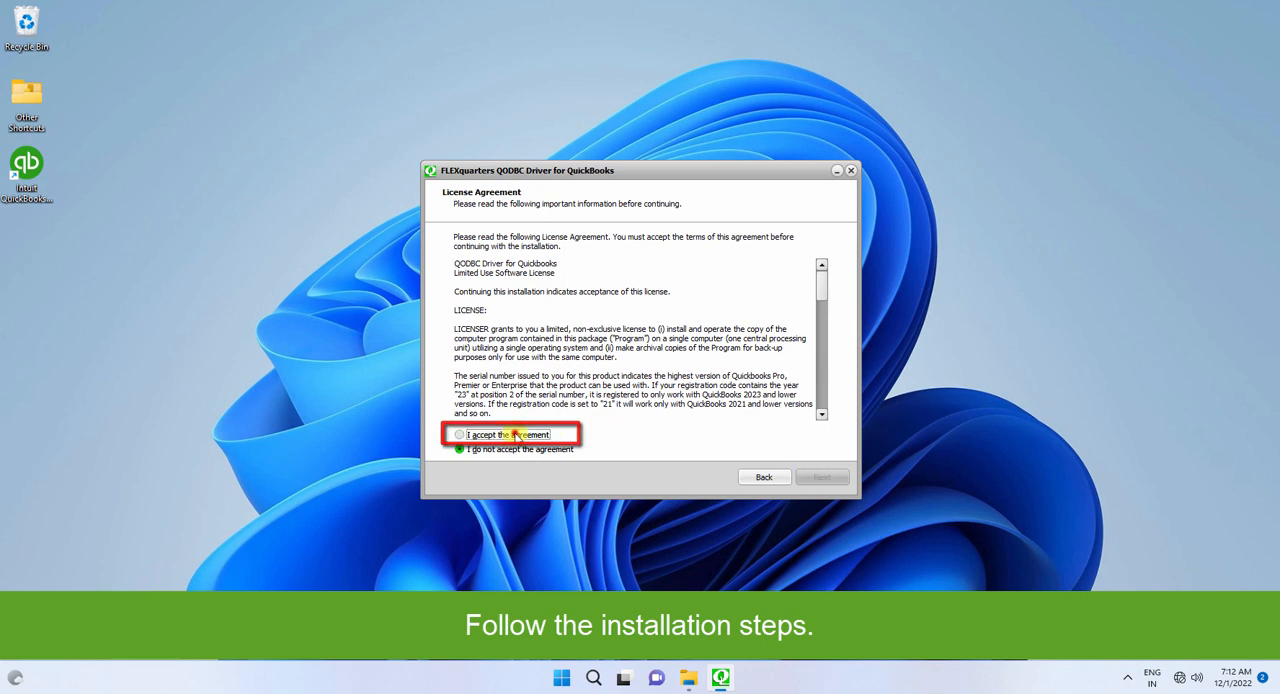
click(459, 434)
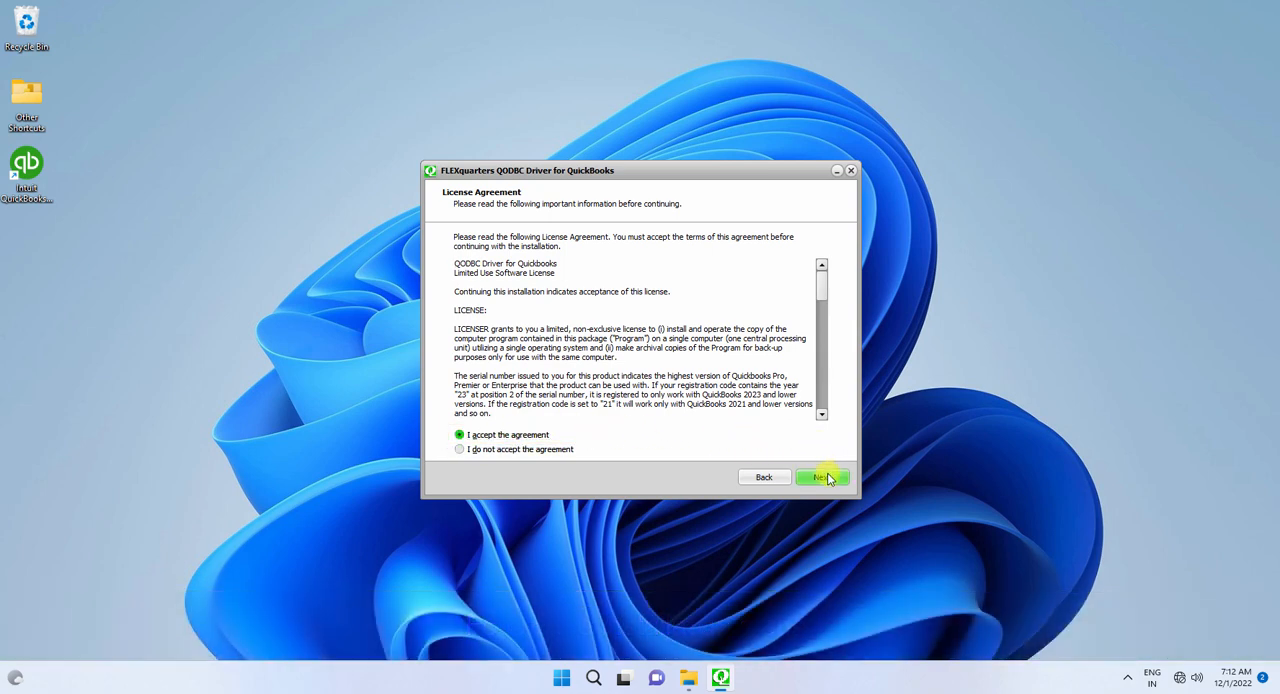
click(821, 477)
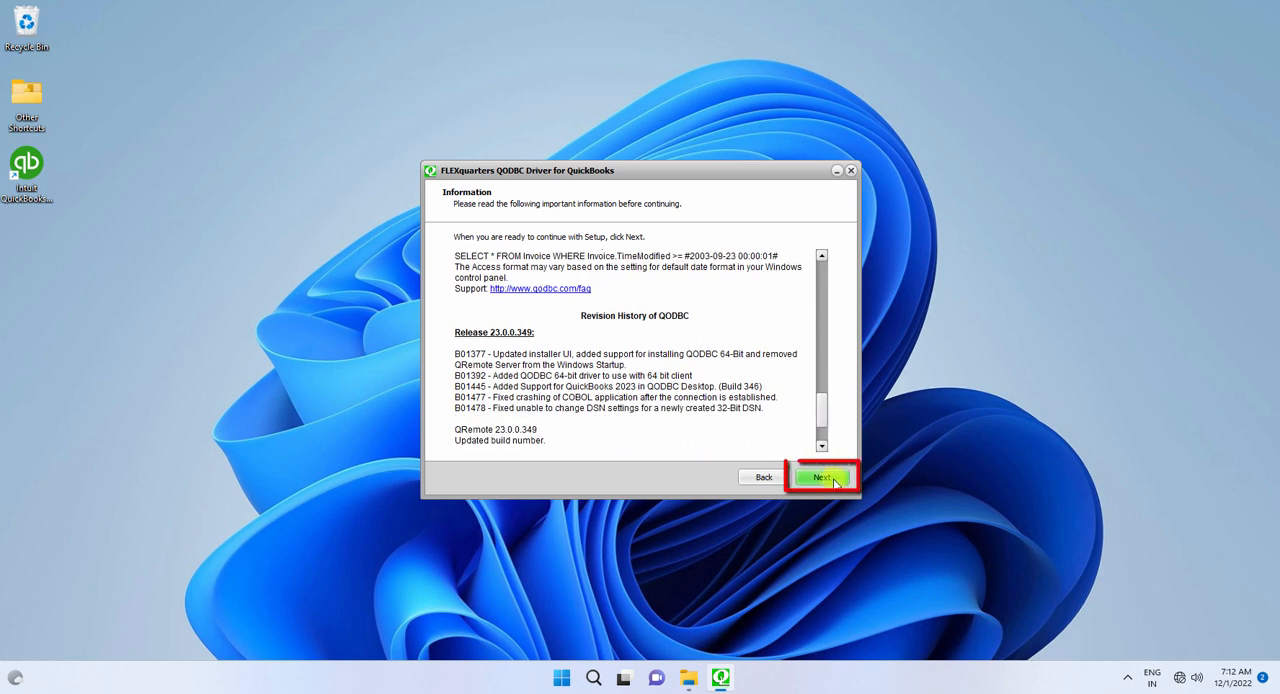
Proceed with the QuickBooks USA region, a blank activation key and the default destination folder.
click(821, 476)
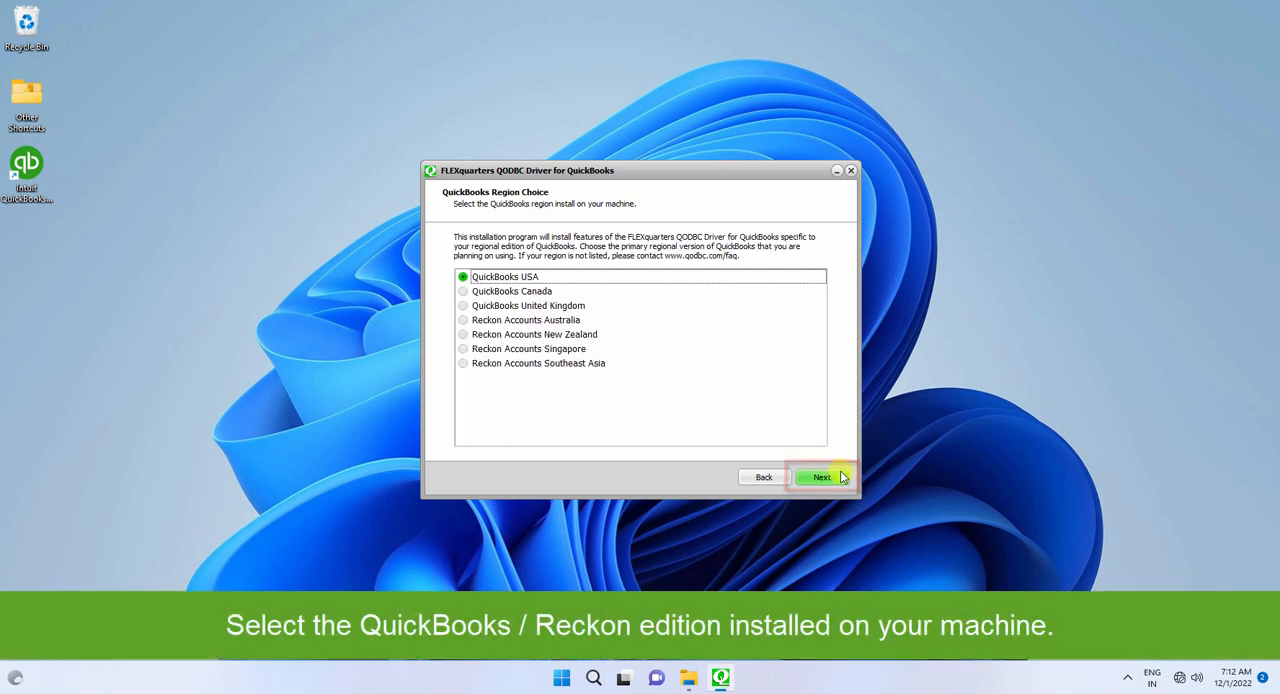
mouse_move(567, 278)
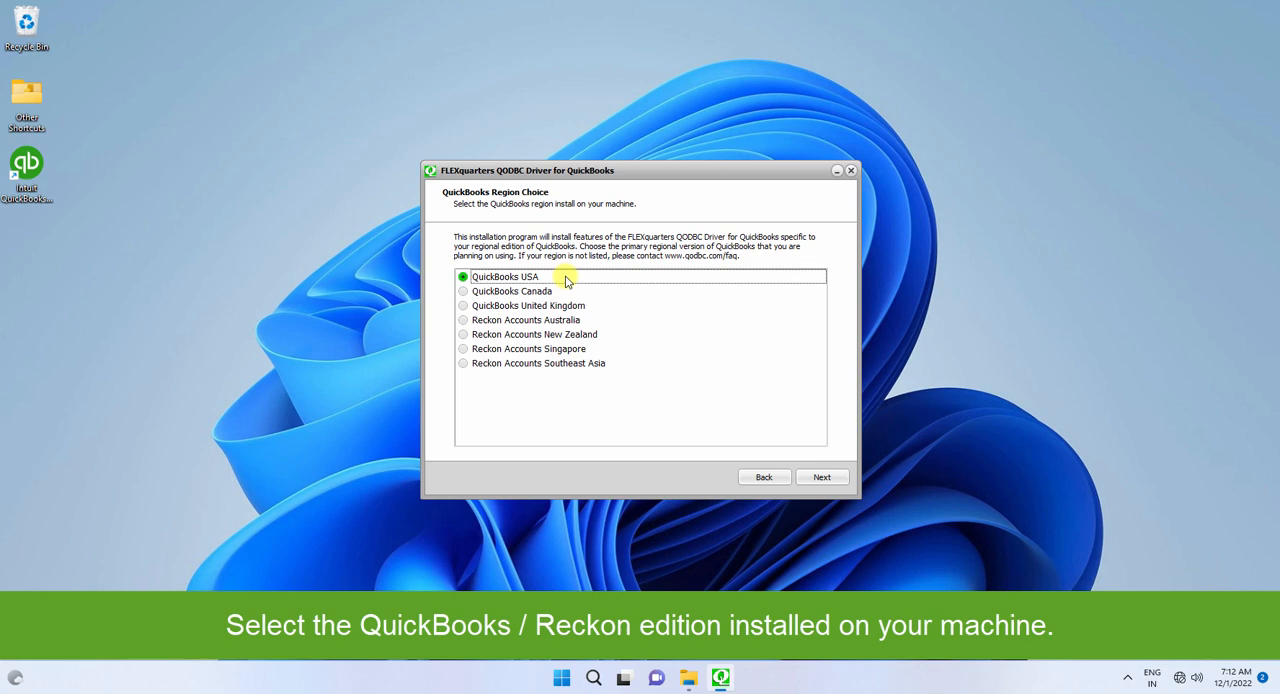
mouse_move(660, 280)
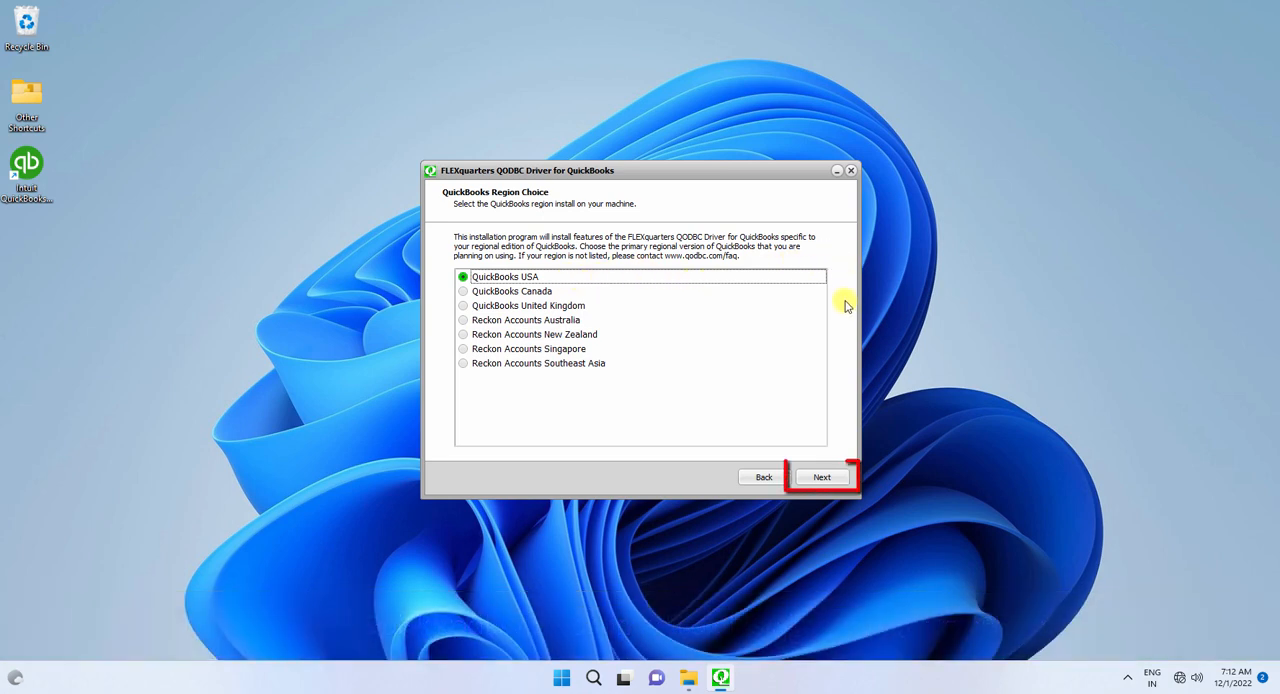
click(821, 477)
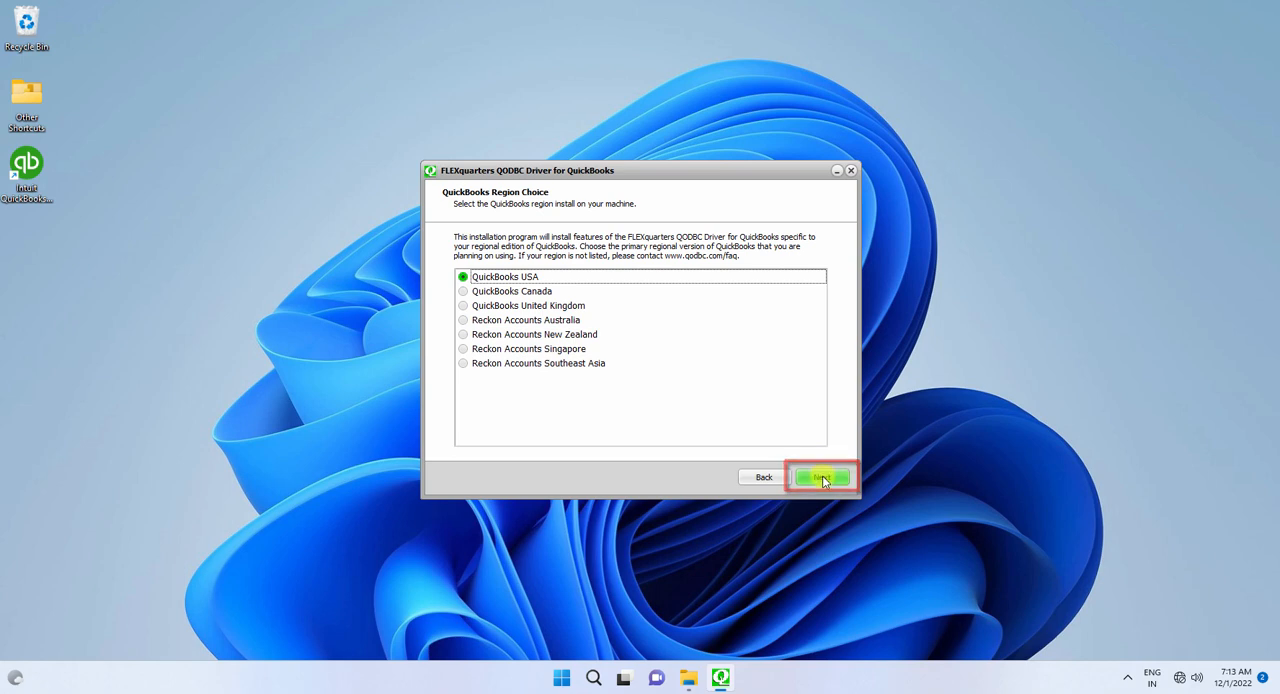
click(820, 477)
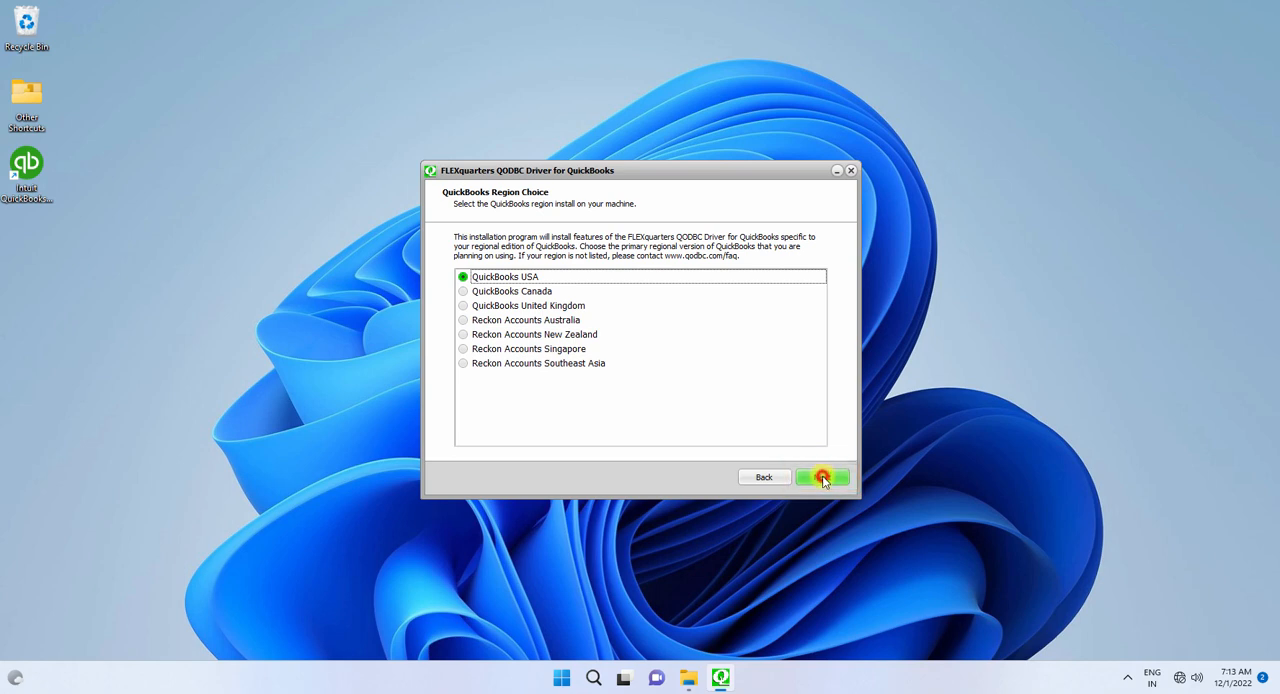
click(821, 477)
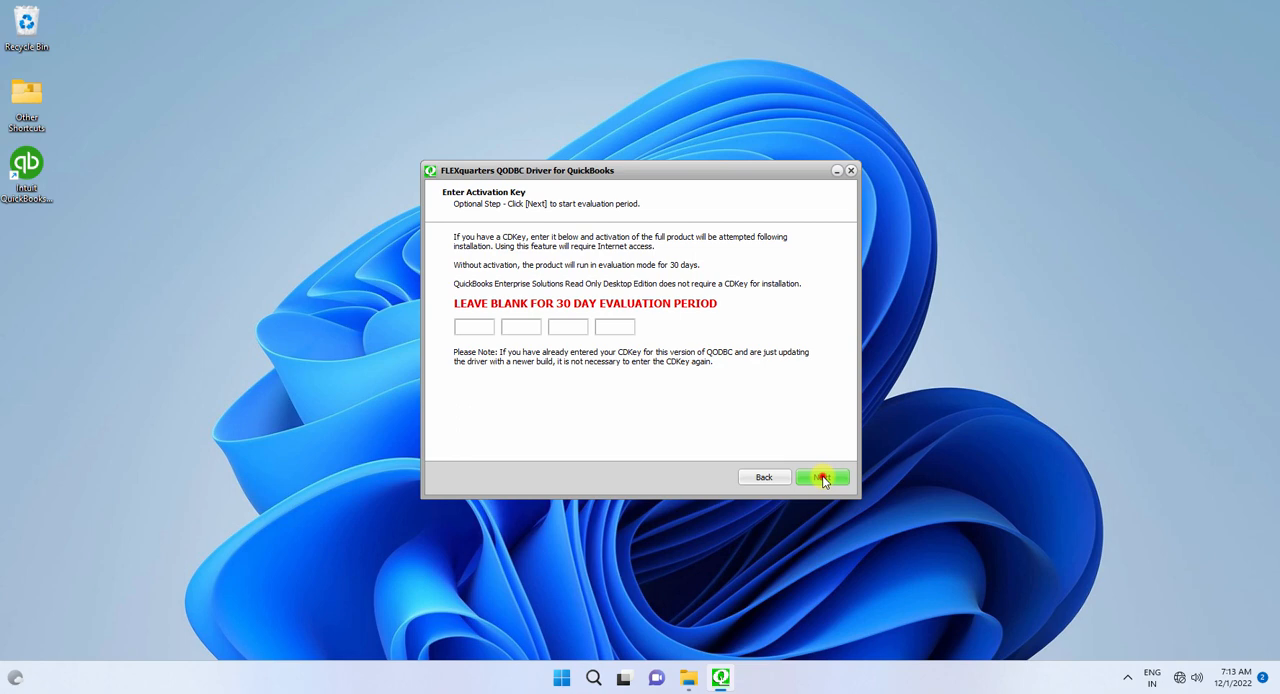
click(821, 477)
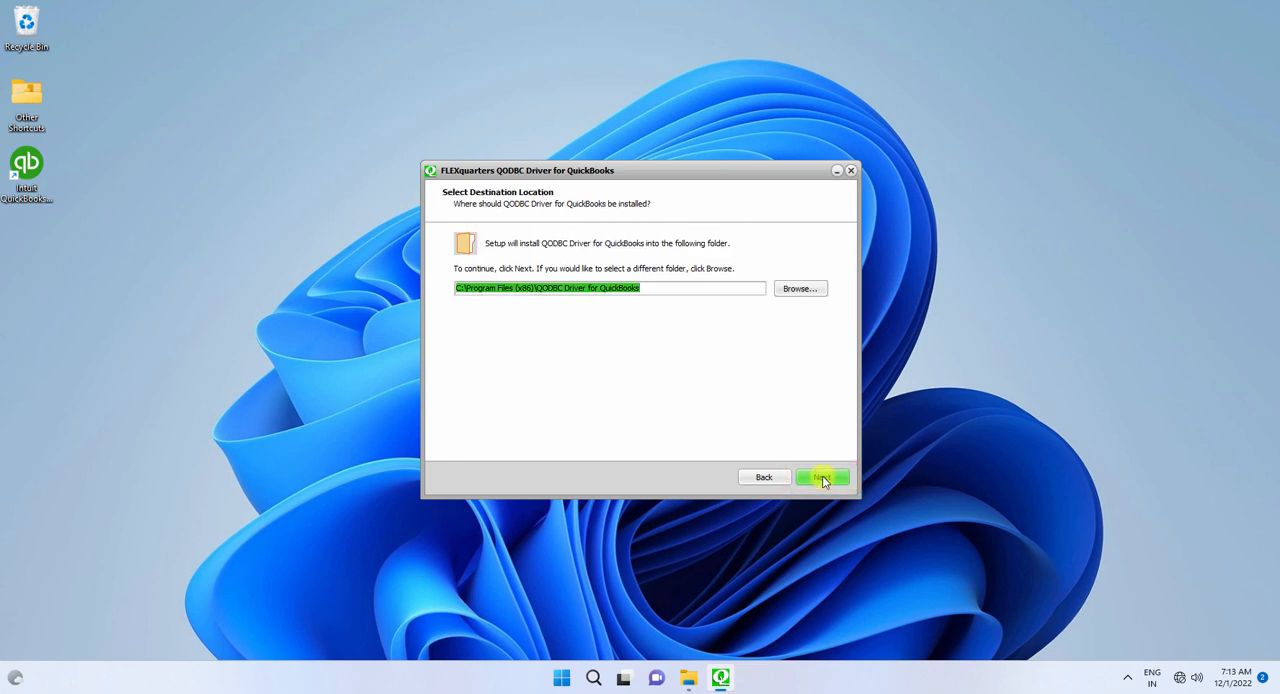
click(822, 477)
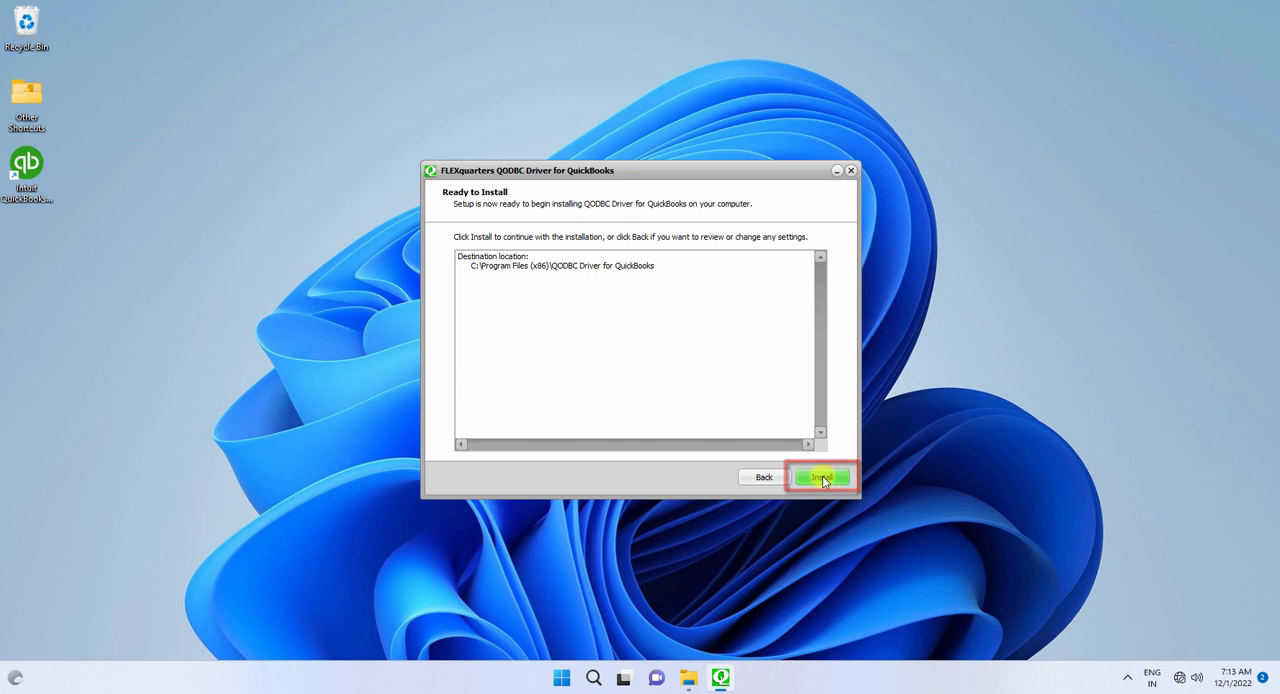
Install the QODBC driver and finish setup once extraction completes.
click(821, 476)
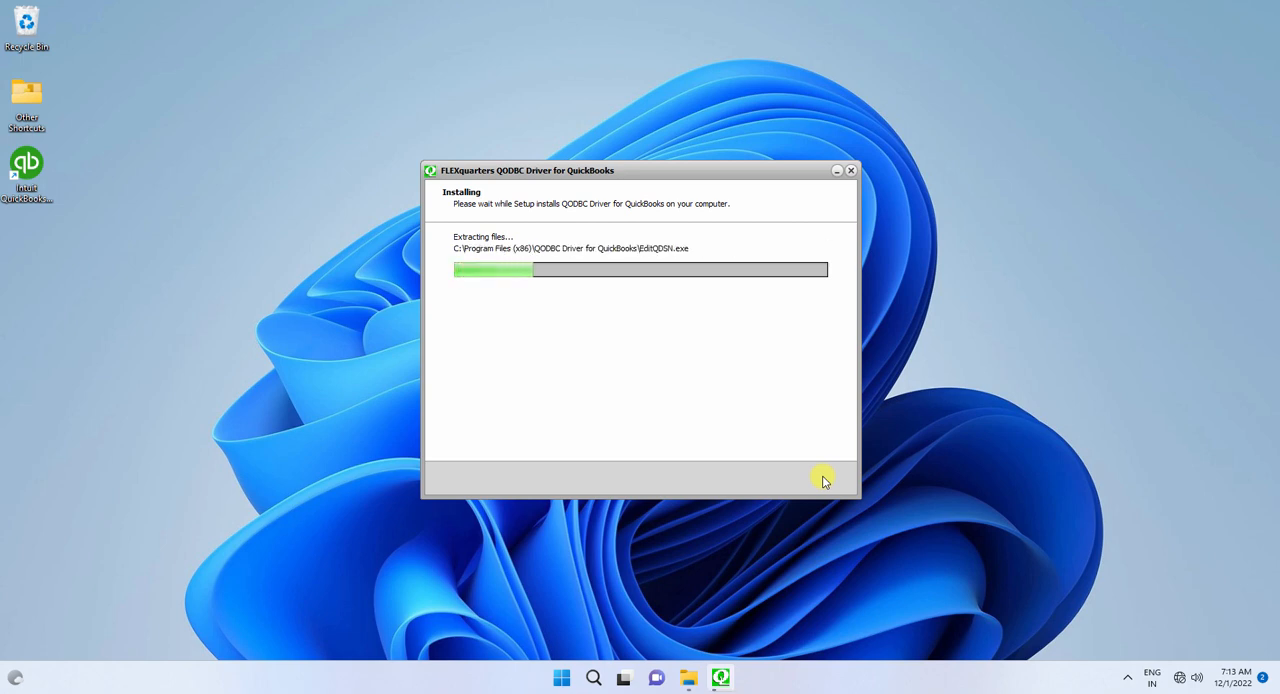
mouse_move(995, 408)
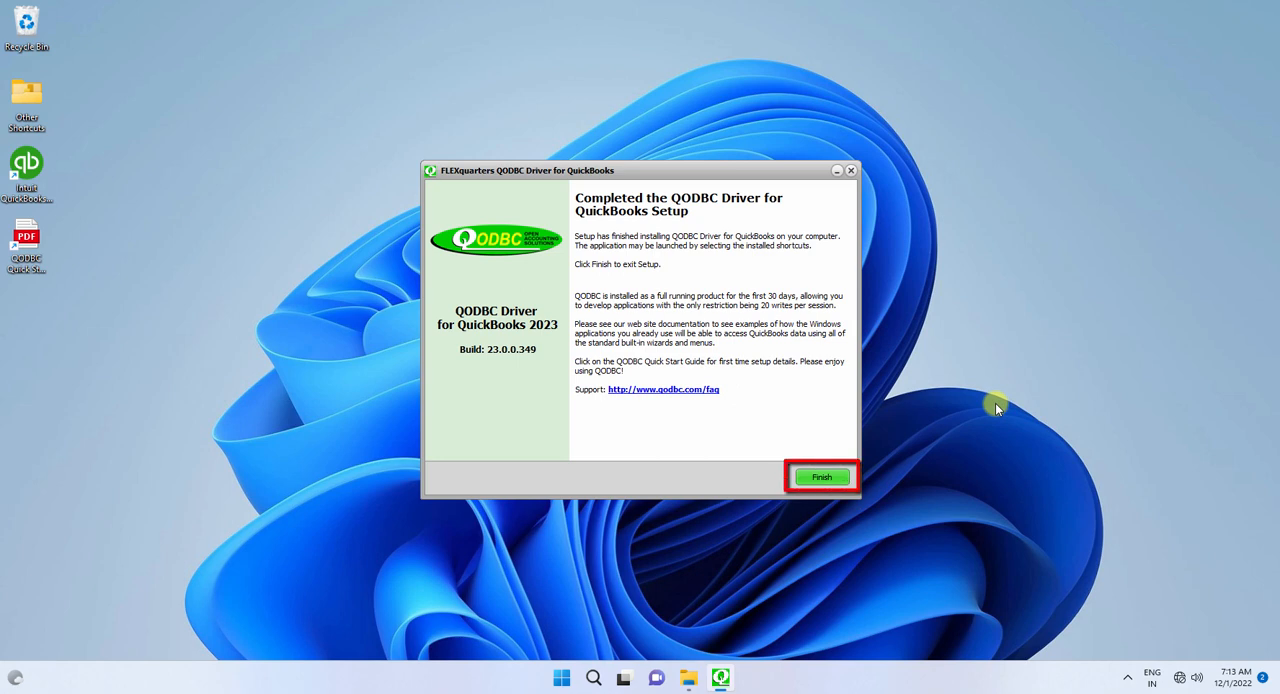
click(822, 477)
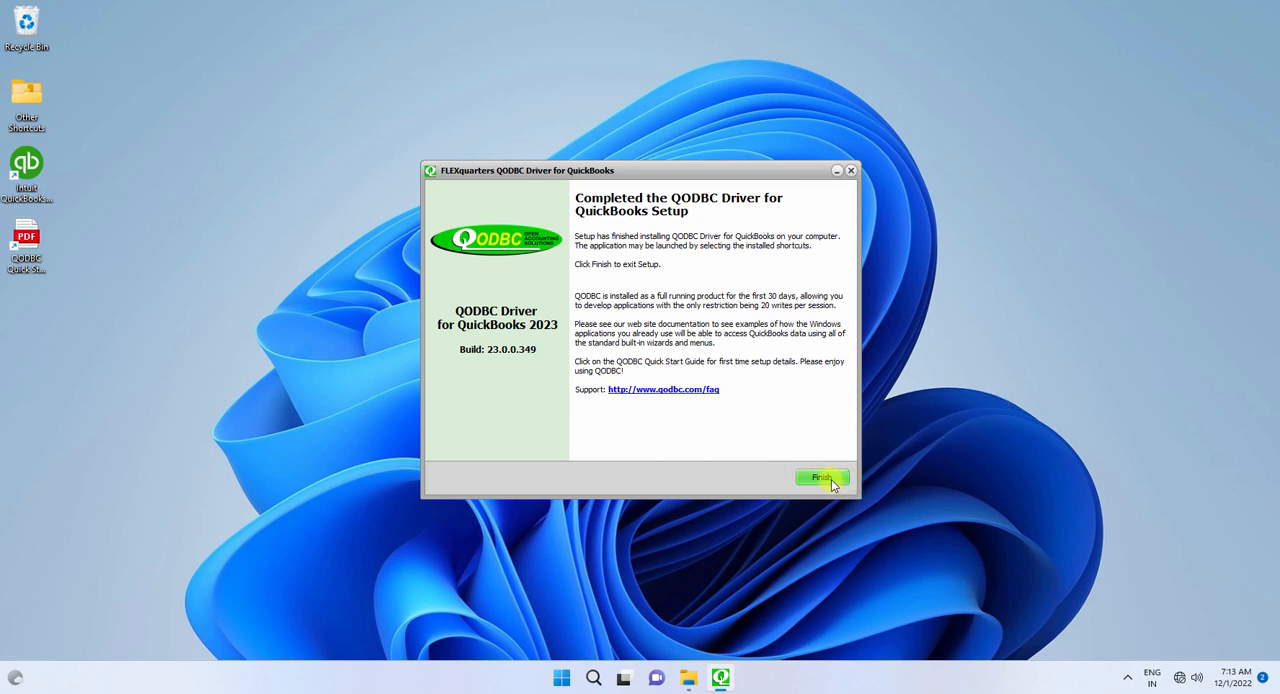
click(821, 477)
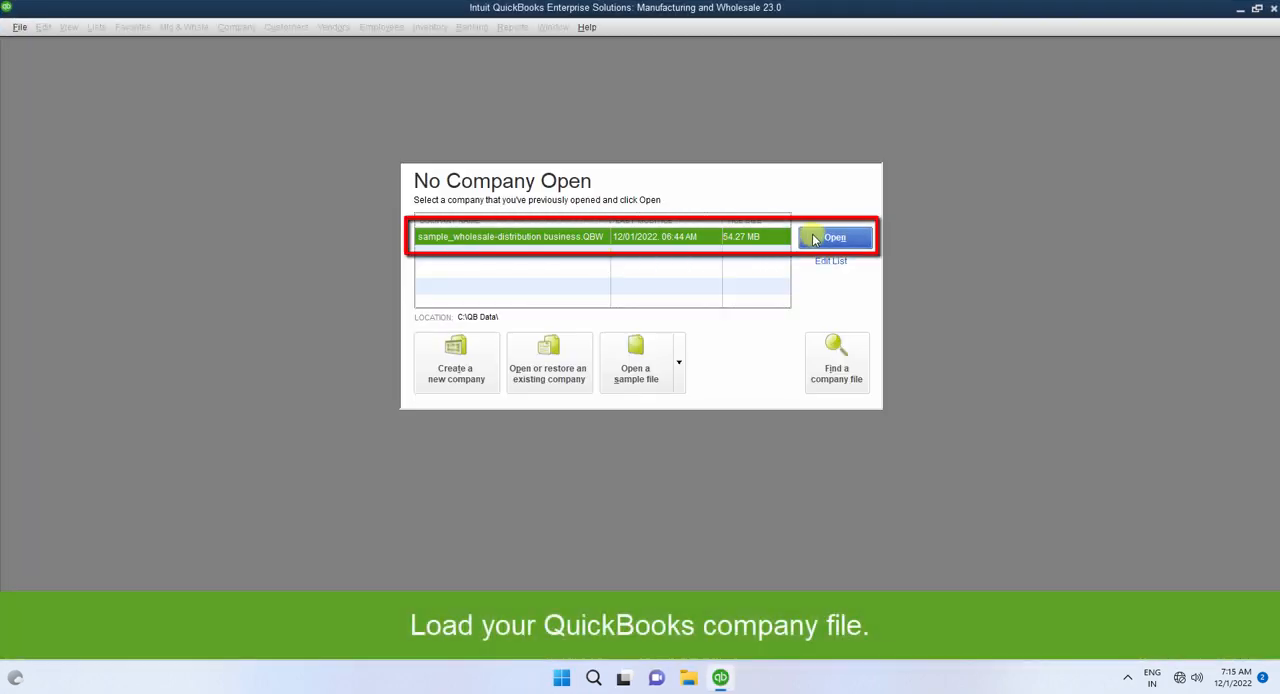
Open sample_wholesale-distribution business.QBW and log in with the user name and password.
click(837, 237)
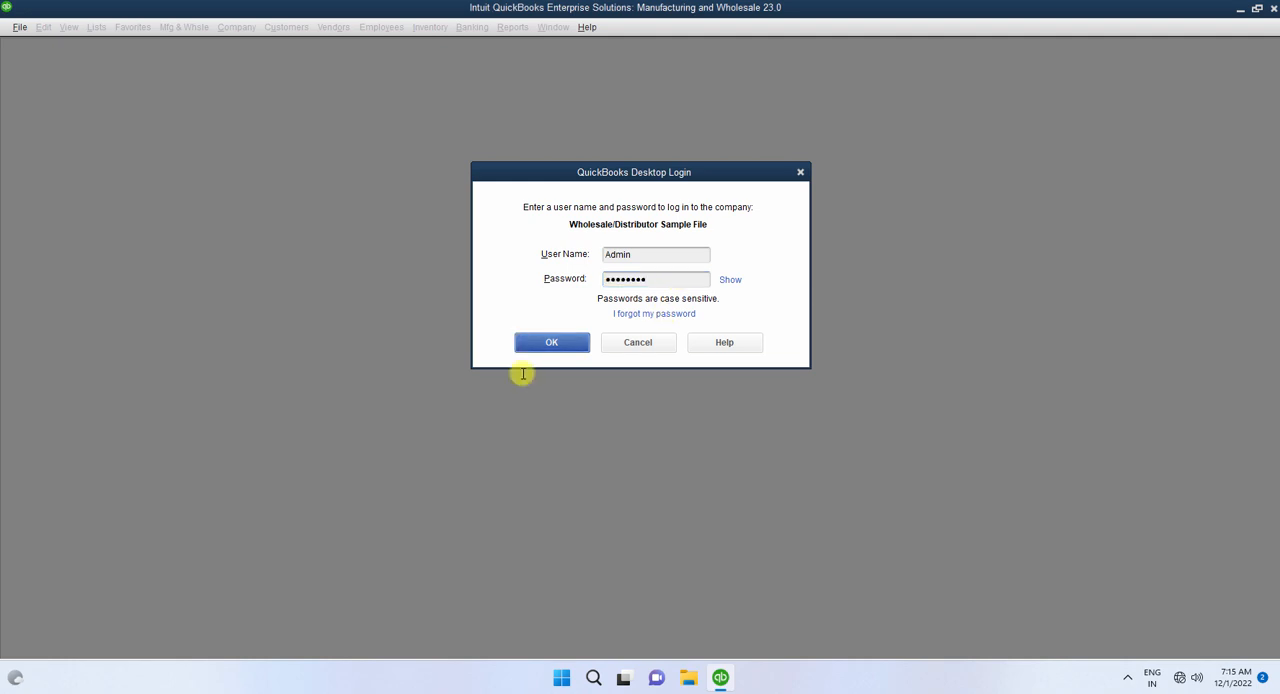
click(551, 342)
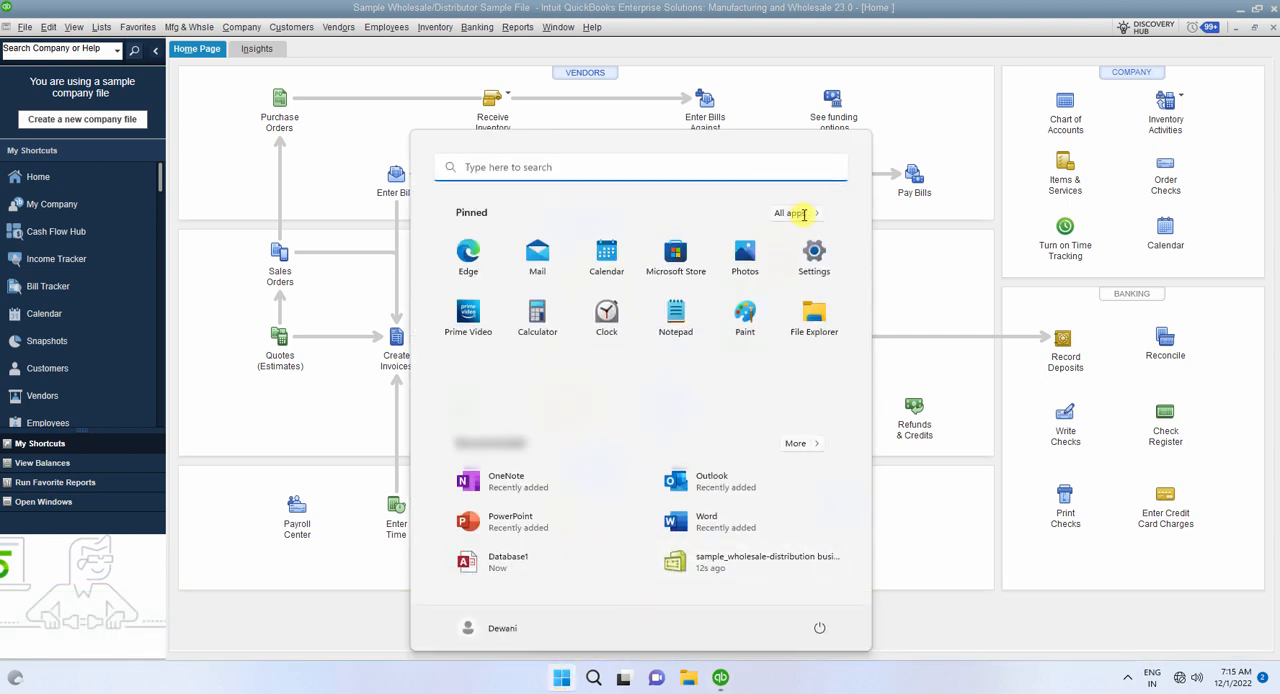
Launch QODBC Support Wizard from the QODBC Driver for use with QuickBooks folder in All apps.
click(791, 213)
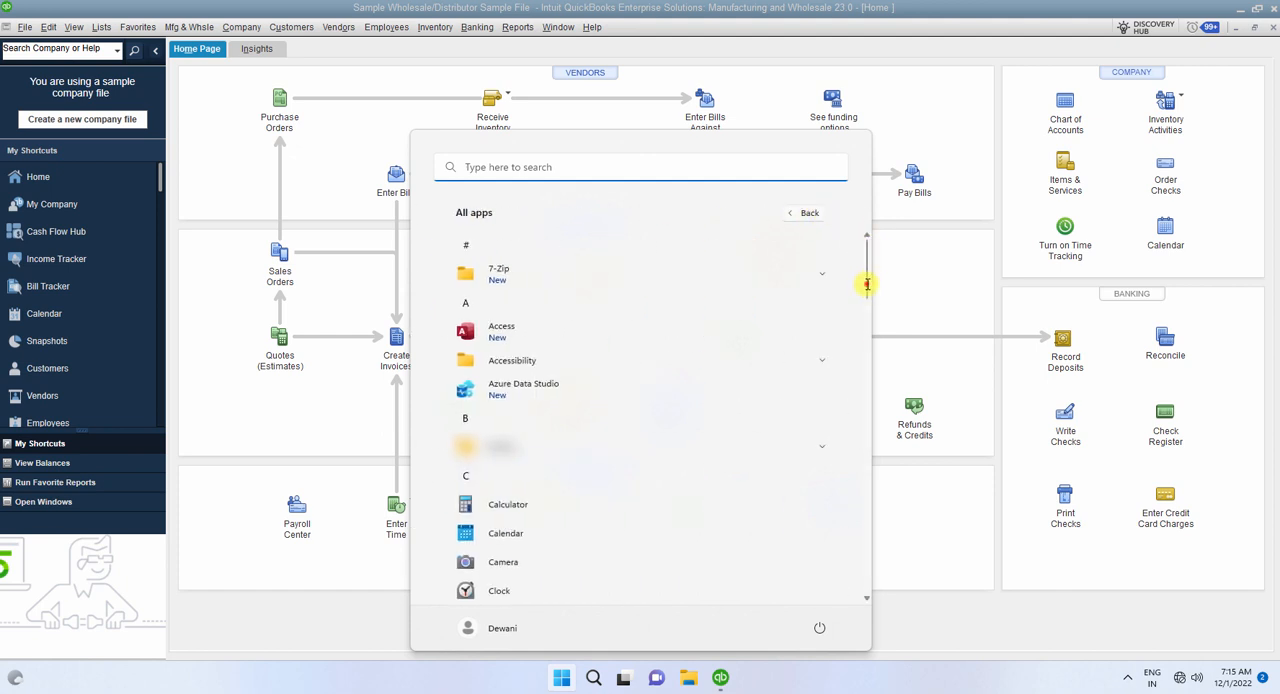
scroll(down, 3)
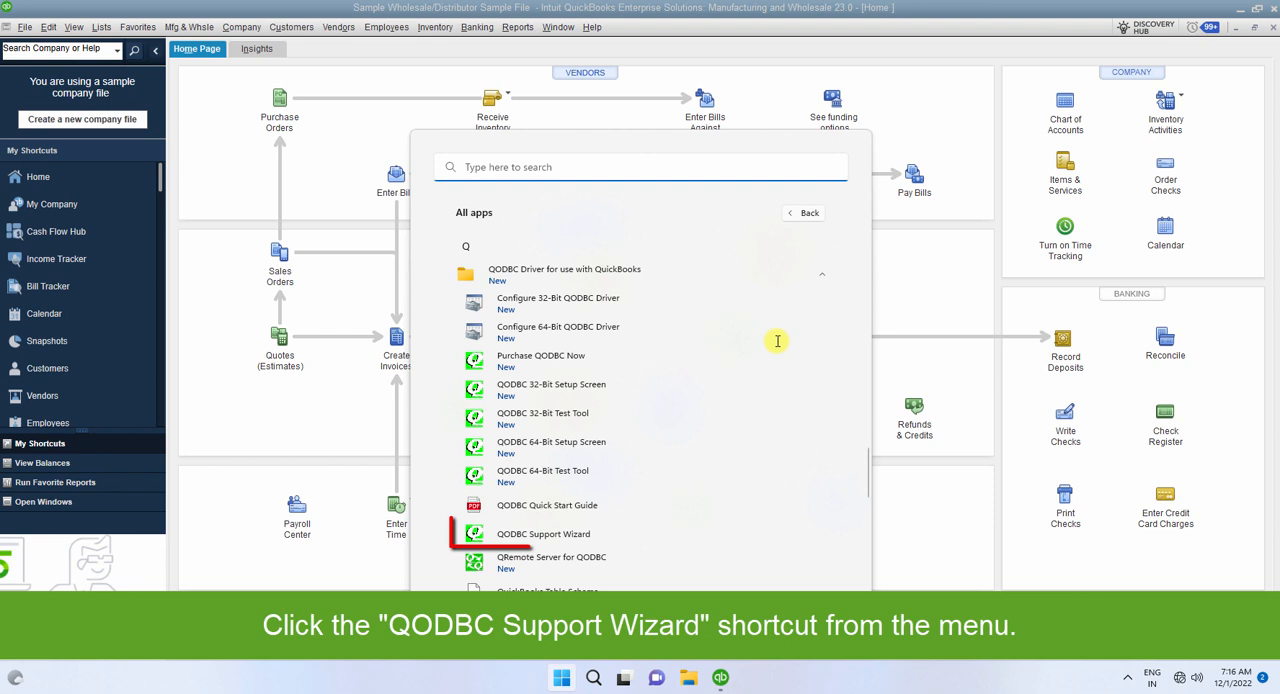
click(544, 534)
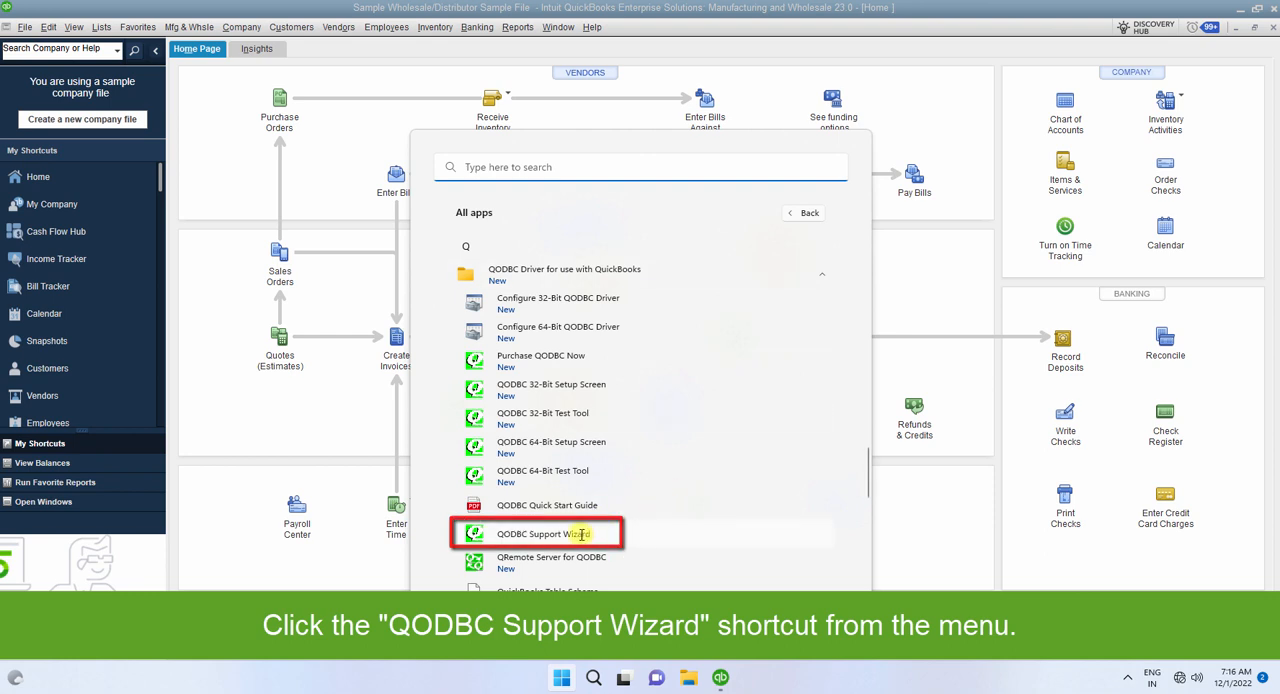
click(537, 533)
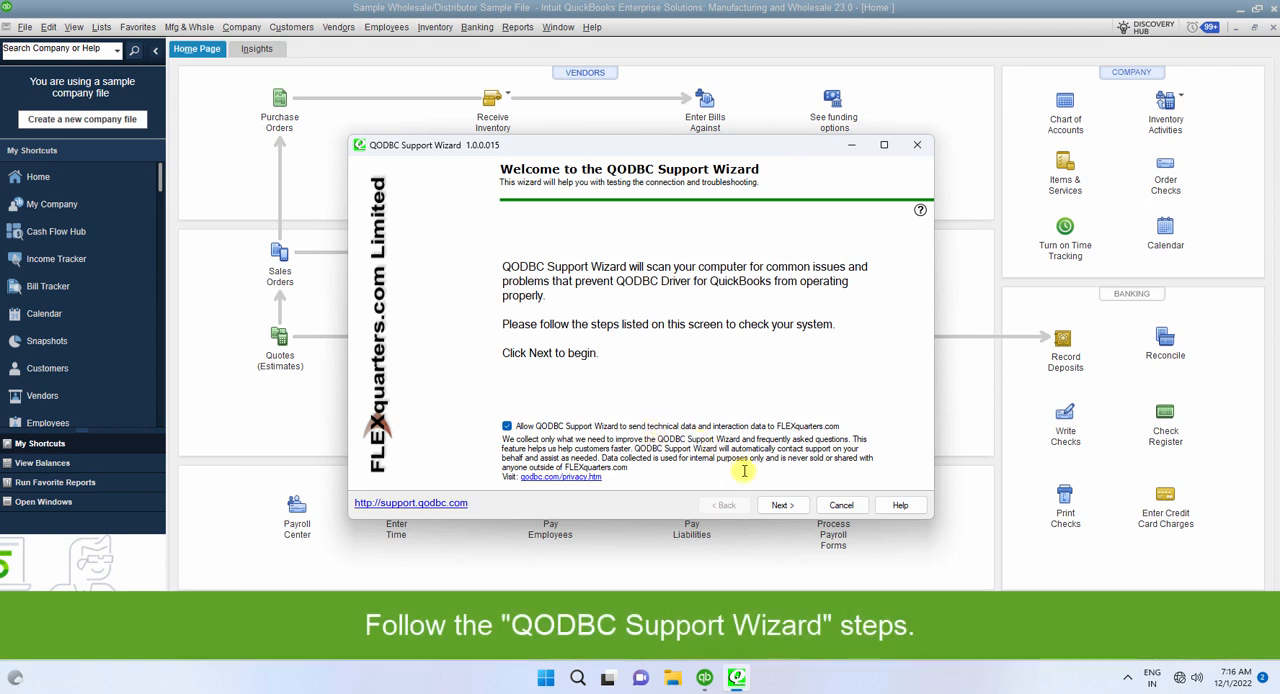
Advance through the QuickBooks install, DSN and version checks to the connection check page.
click(781, 504)
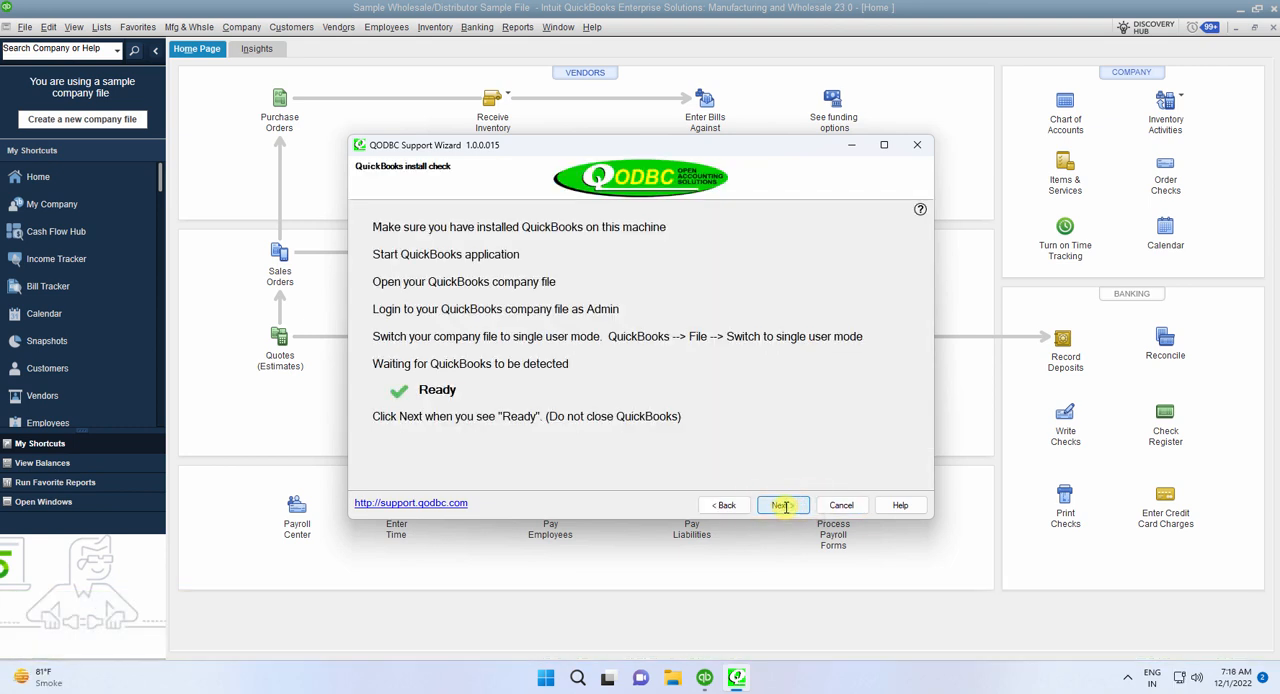
click(783, 505)
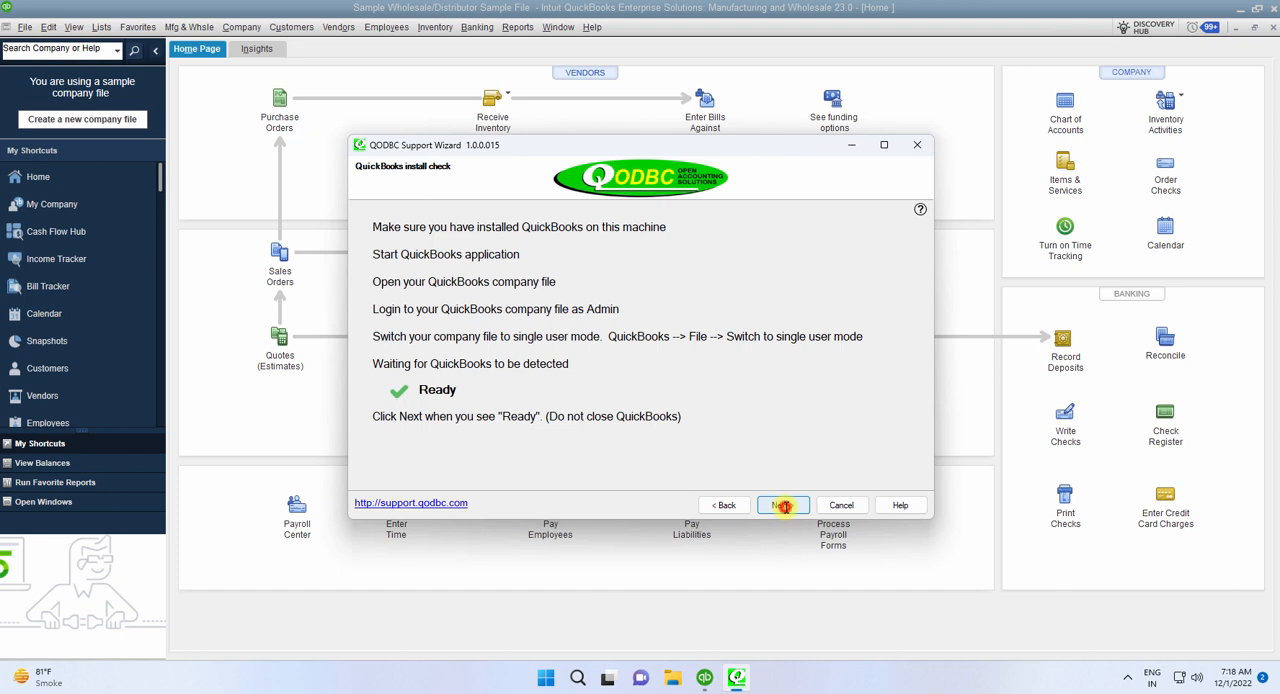
click(782, 504)
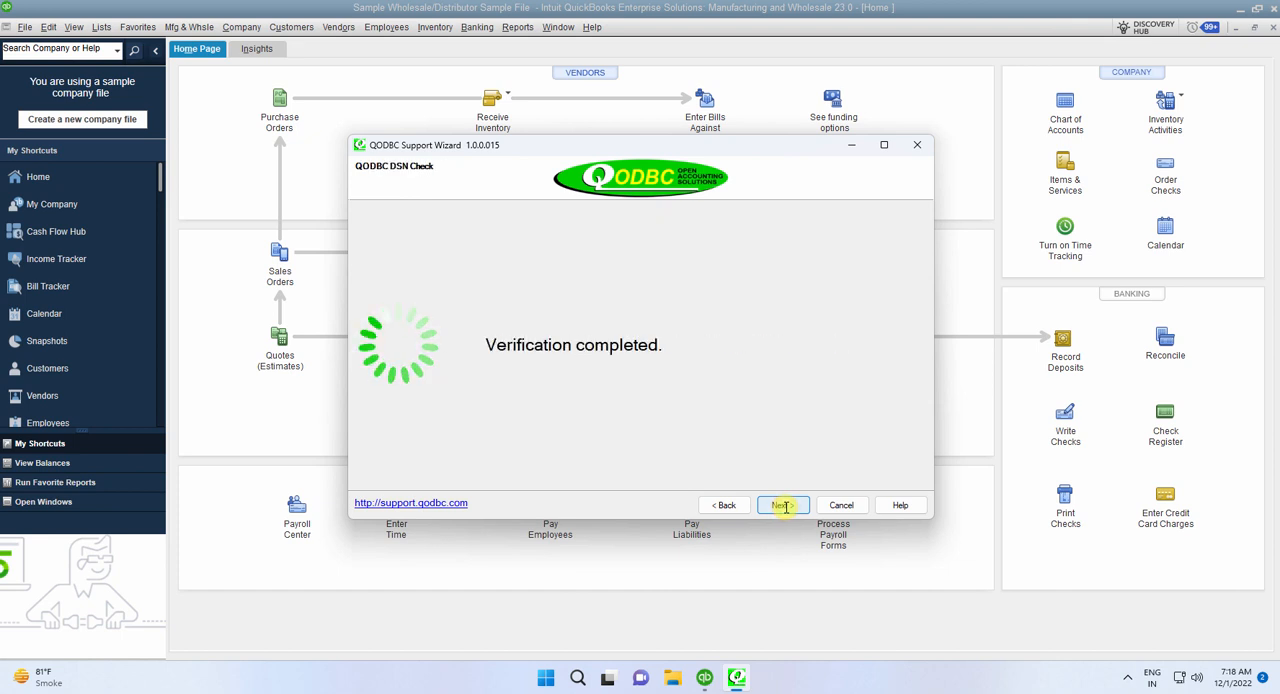
click(782, 505)
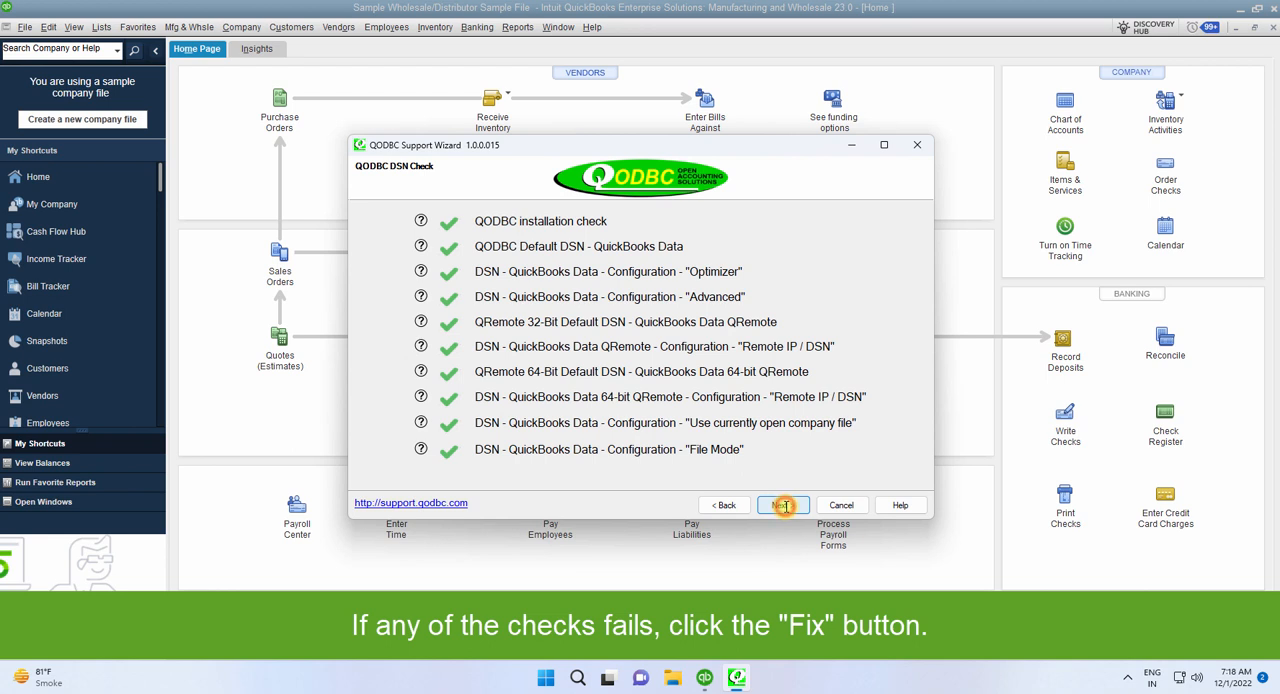
click(783, 505)
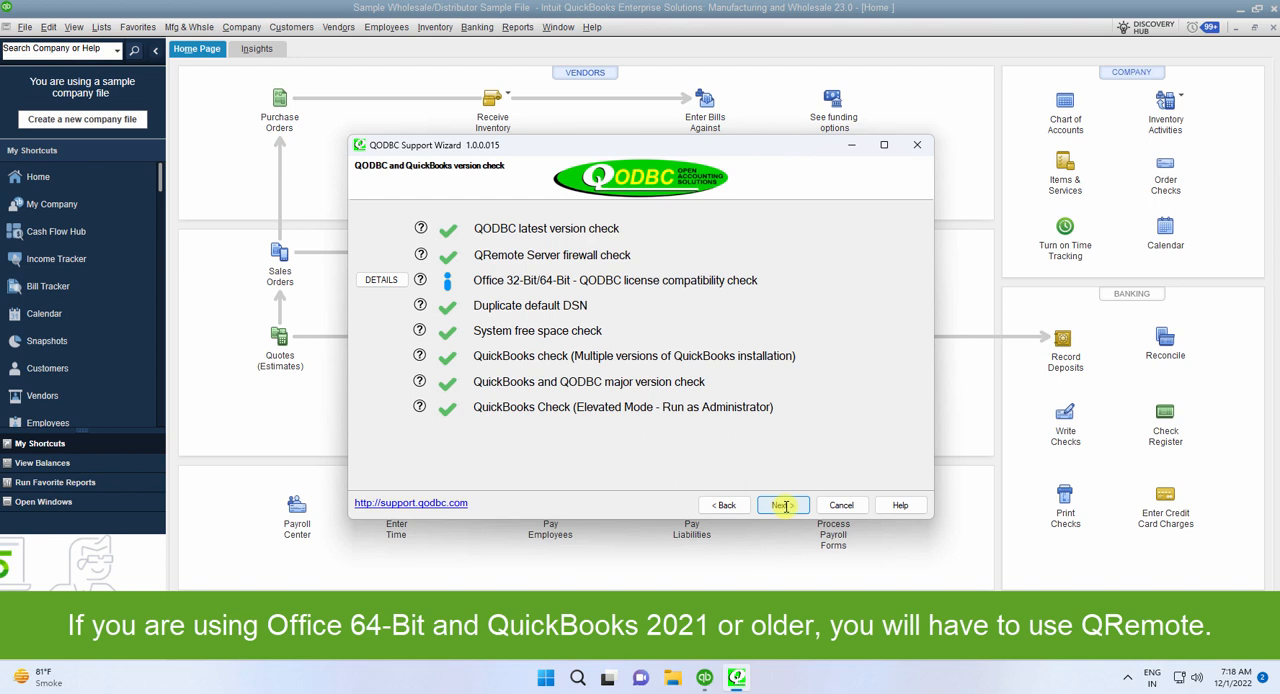
click(782, 505)
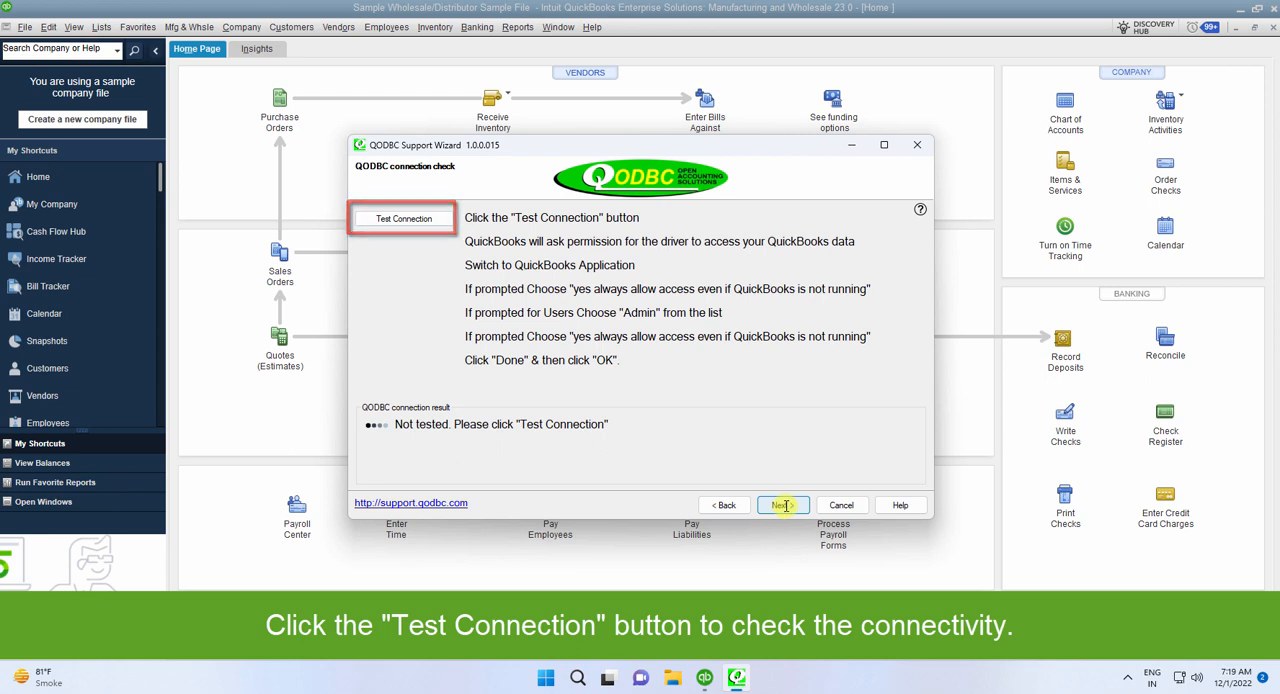
click(404, 218)
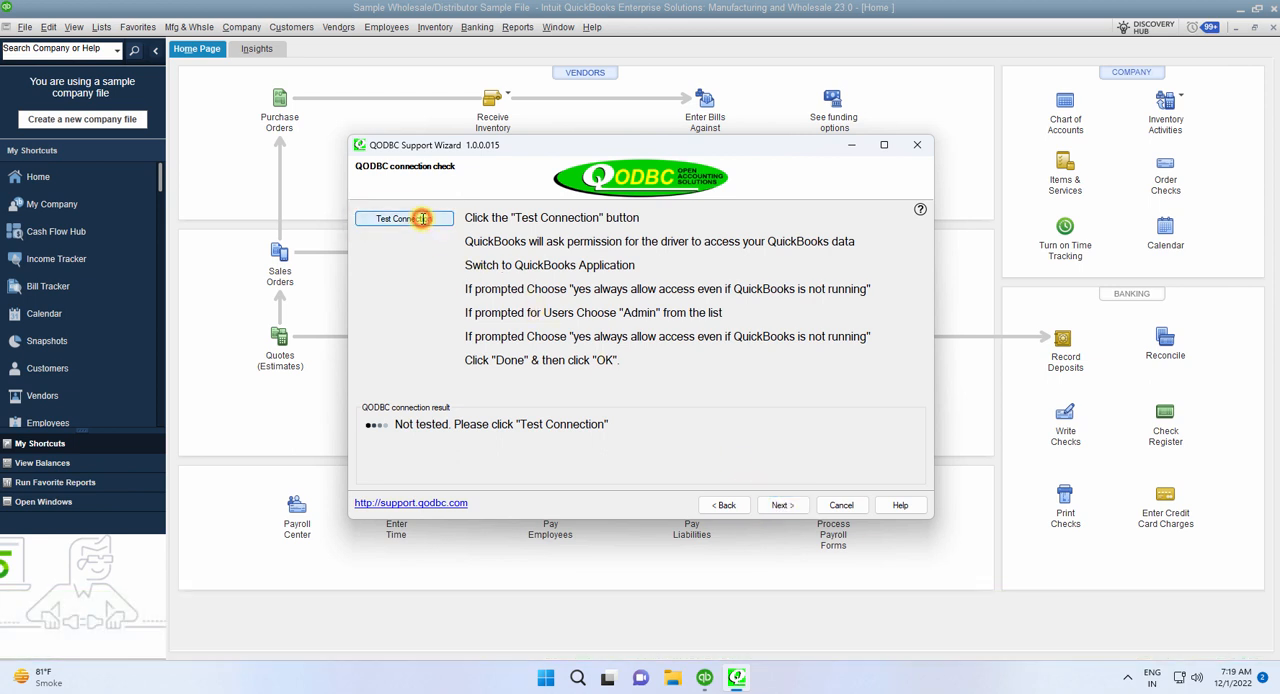
Start the connection test and always allow access even if QuickBooks is not running.
click(404, 218)
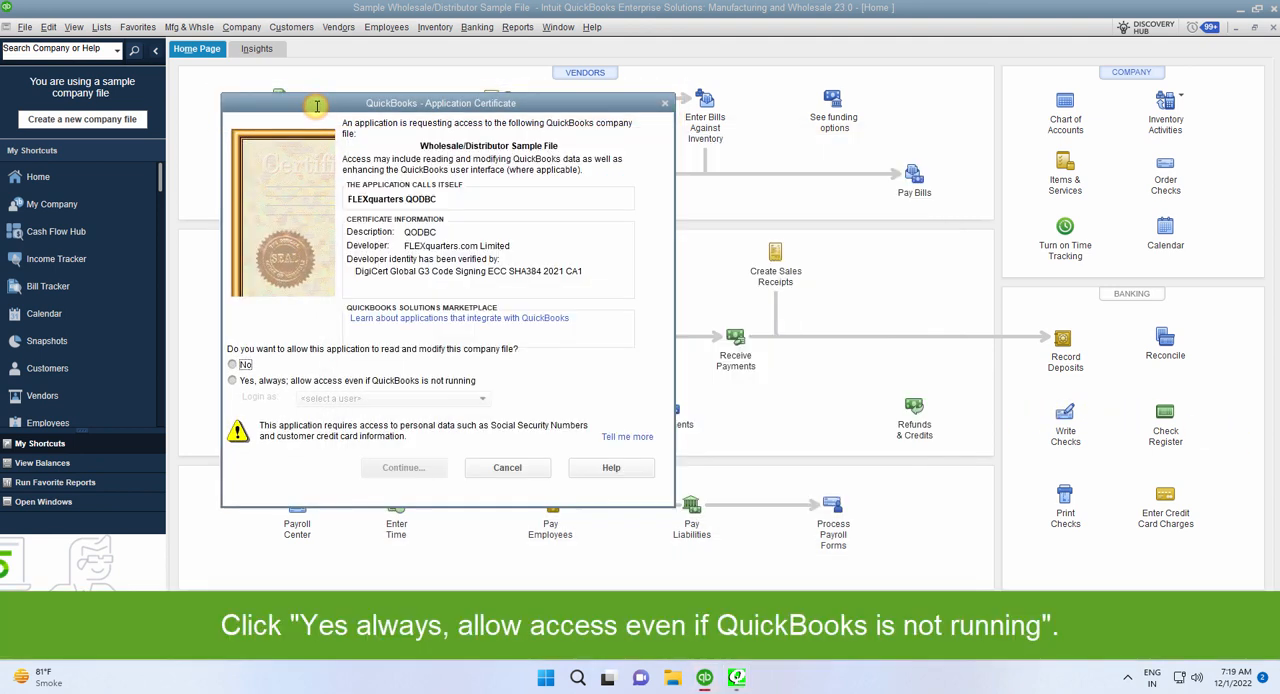
click(232, 380)
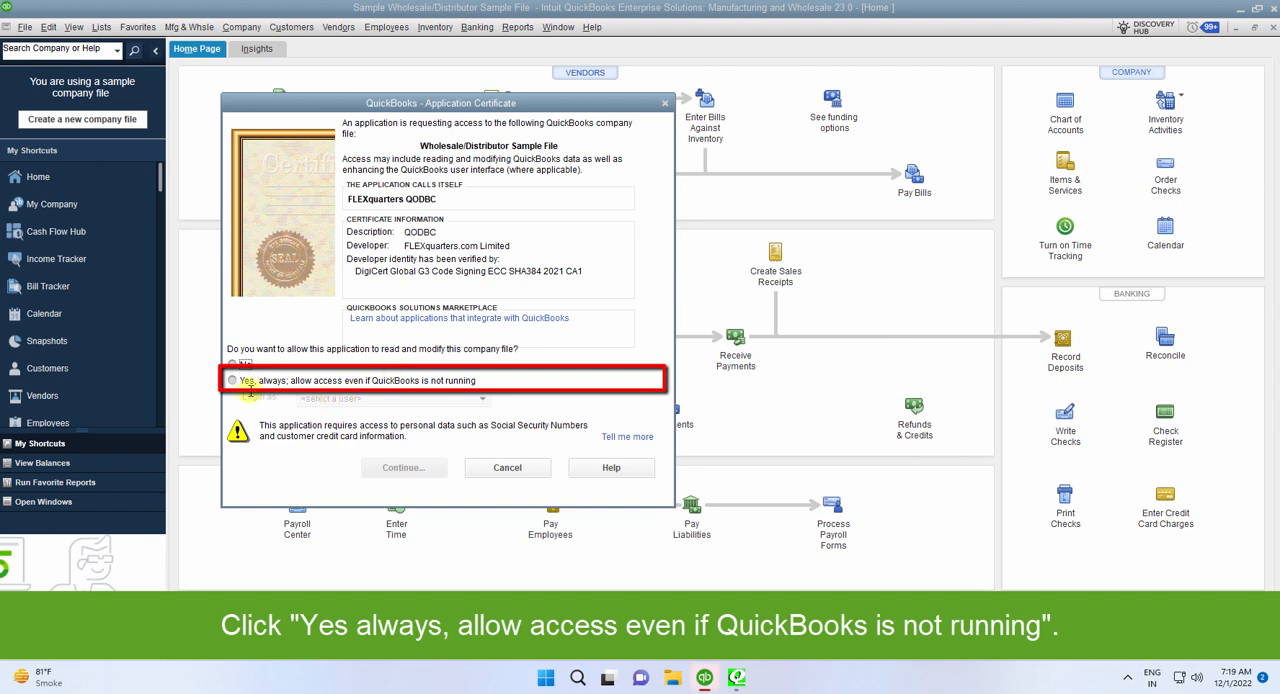
click(233, 380)
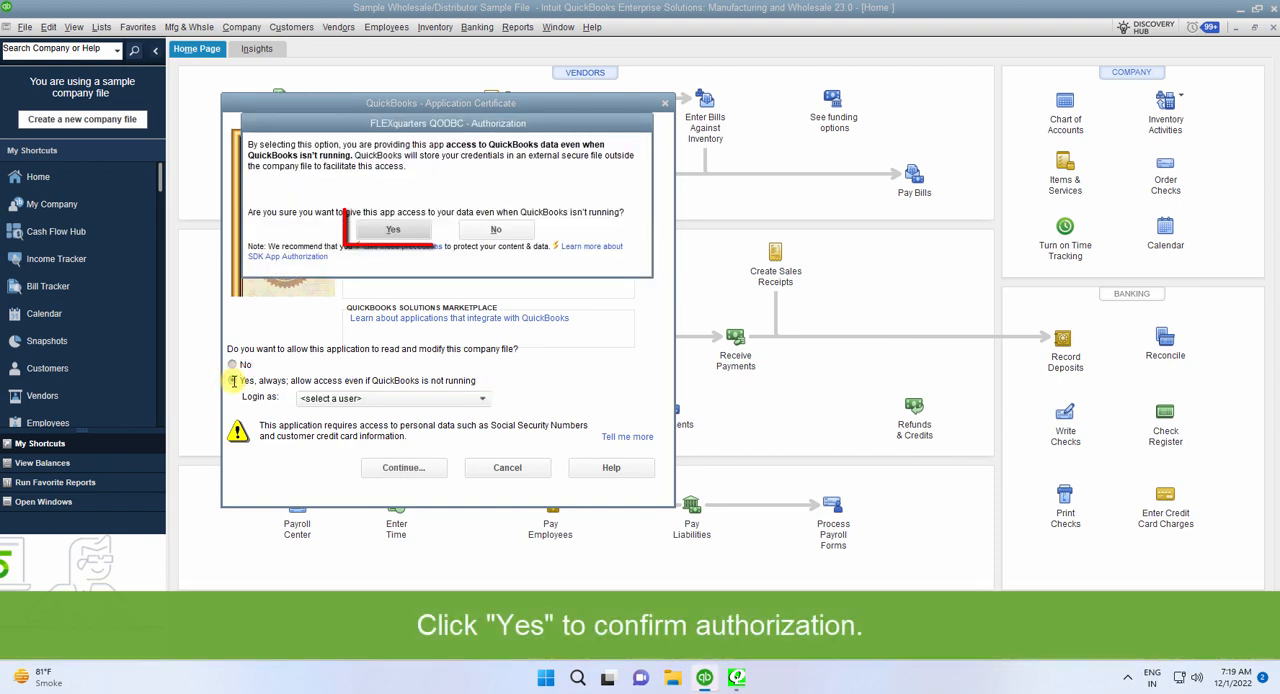
click(232, 380)
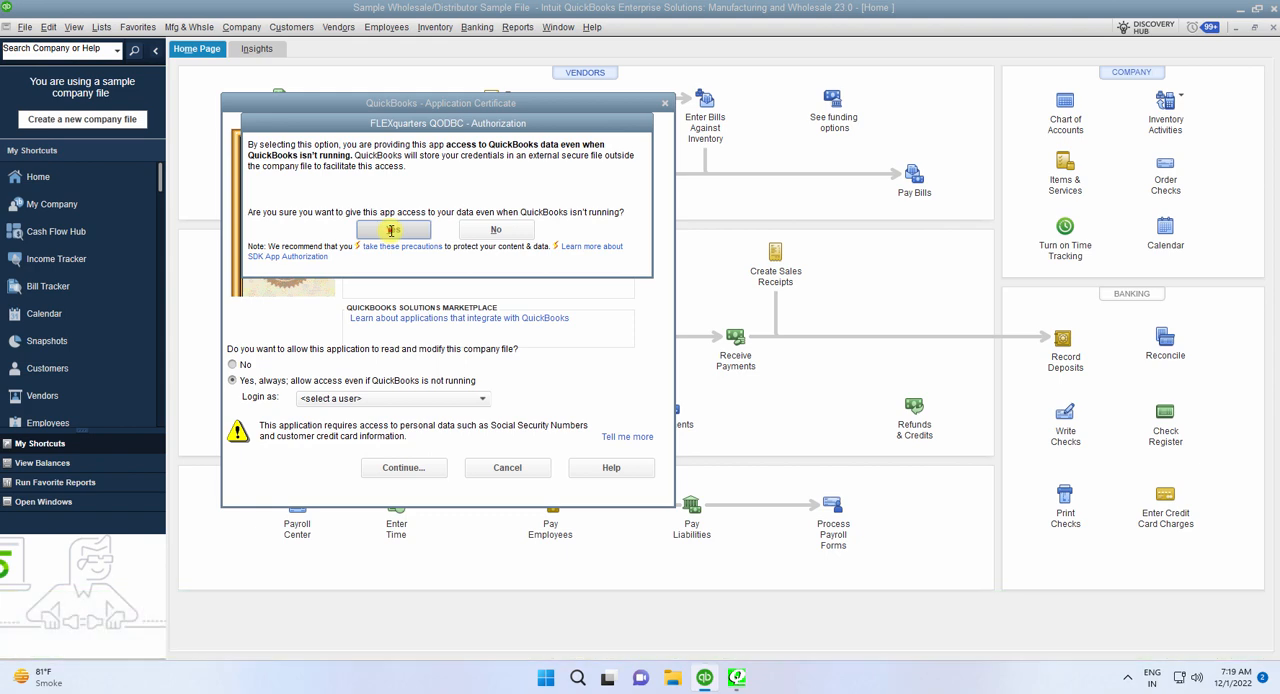
click(393, 230)
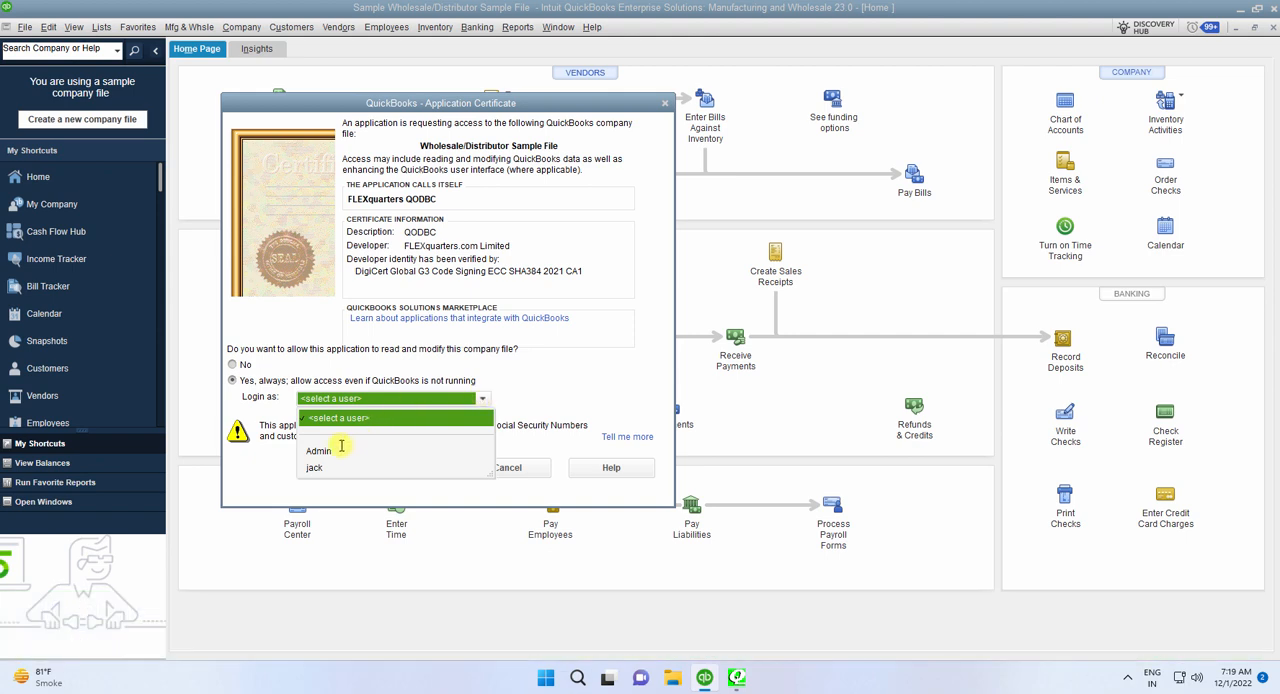
Log in as Admin, continue, and finish granting QODBC access.
click(318, 450)
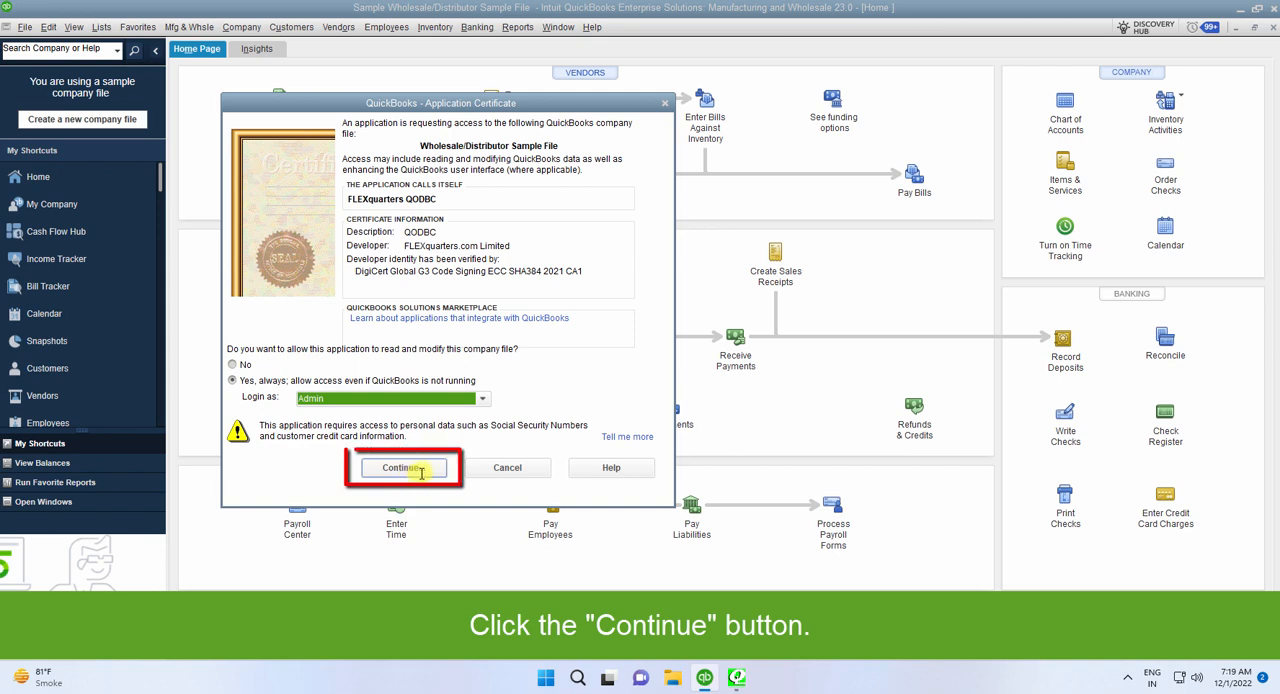
click(404, 468)
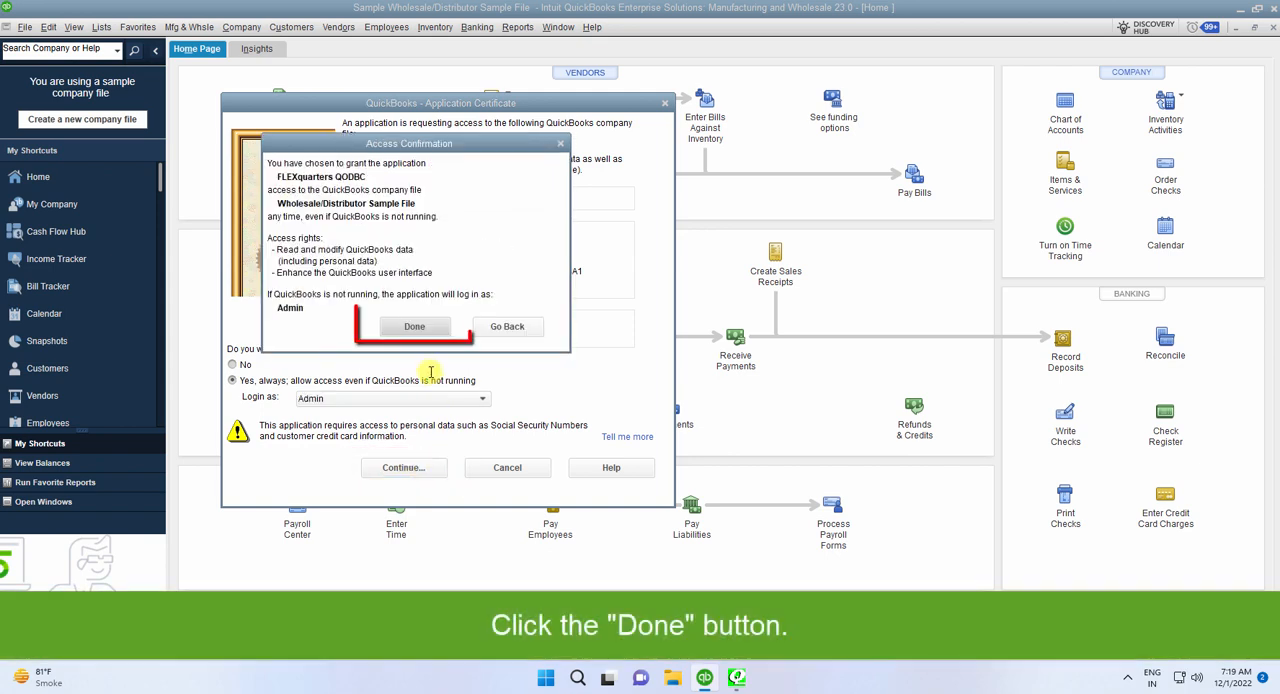
click(414, 326)
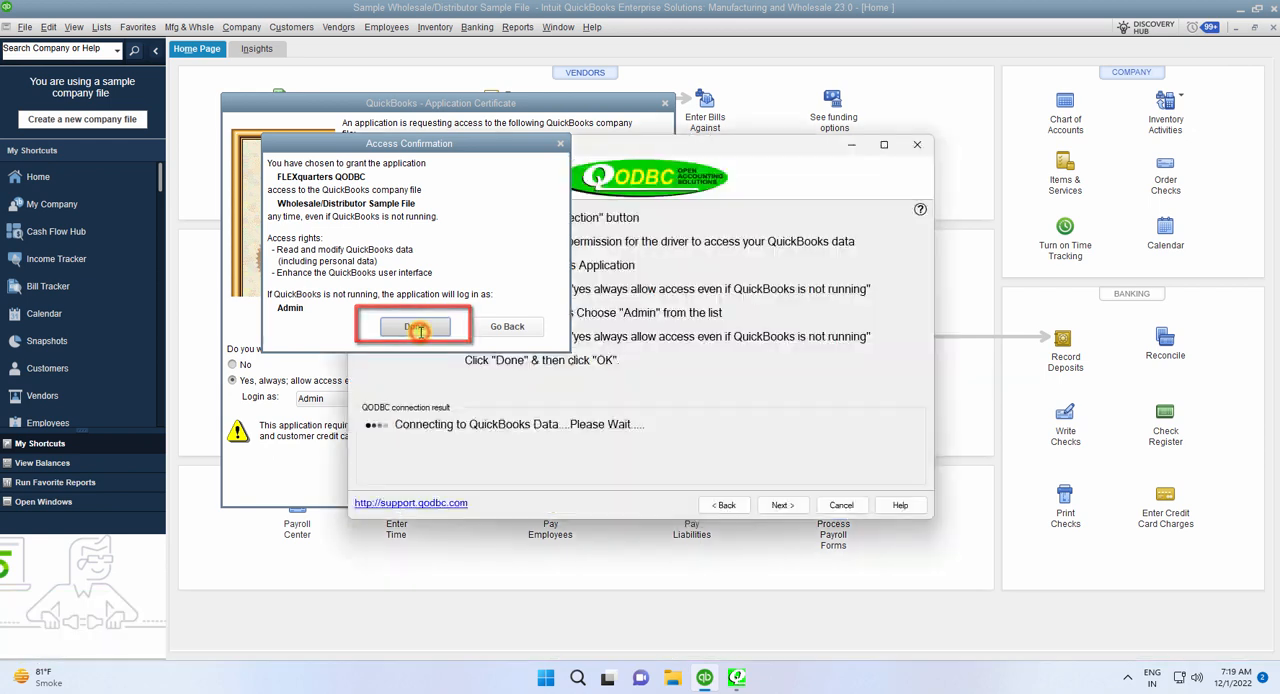
click(414, 326)
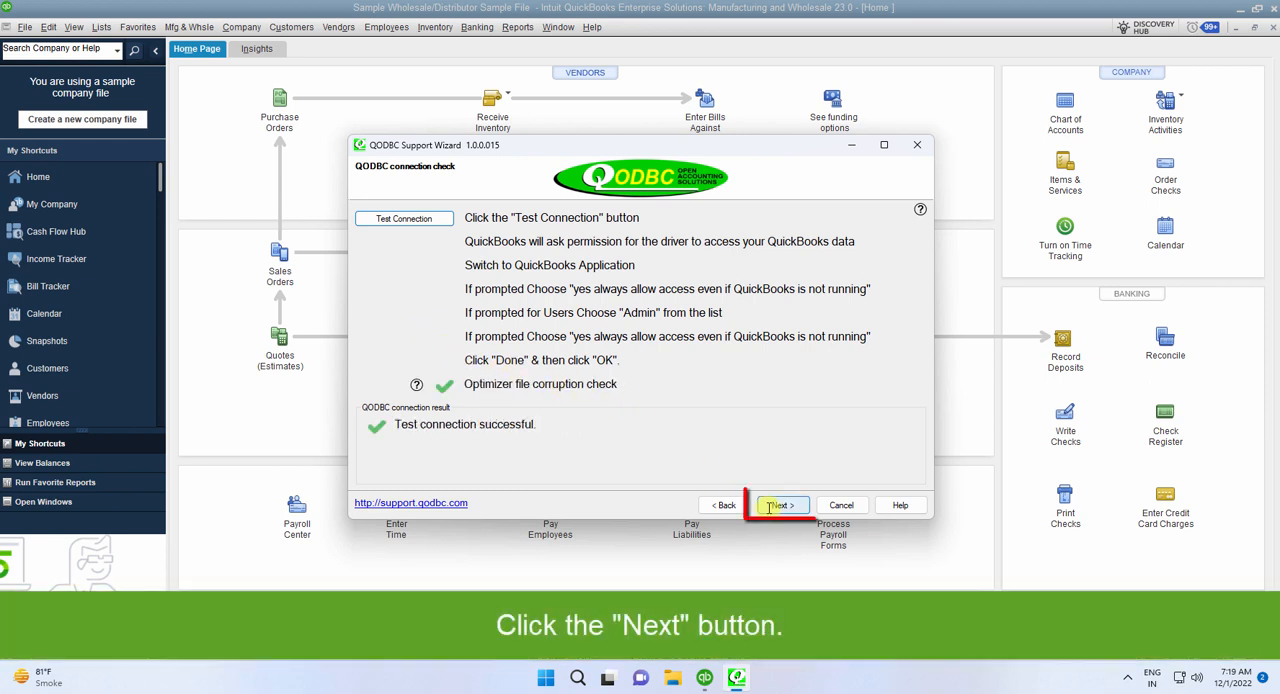
Confirm 'Yes, I am able to connect' and choose 'I want to test SQL statements'.
click(782, 505)
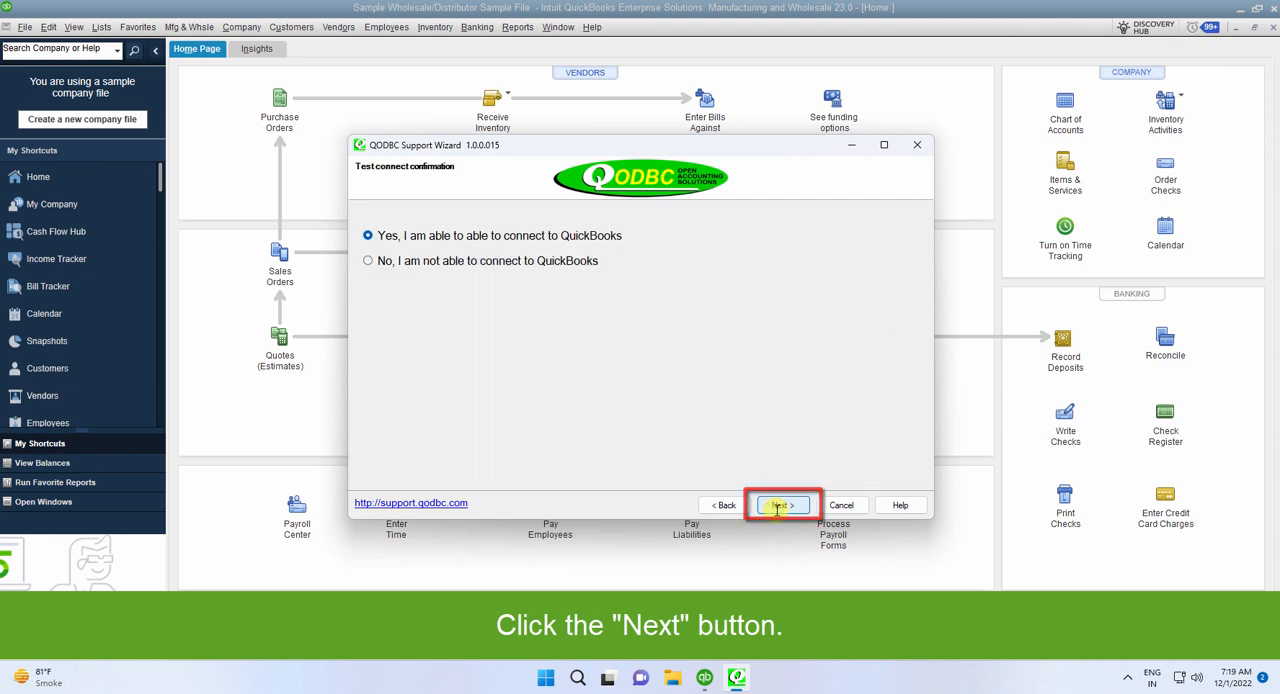
click(782, 505)
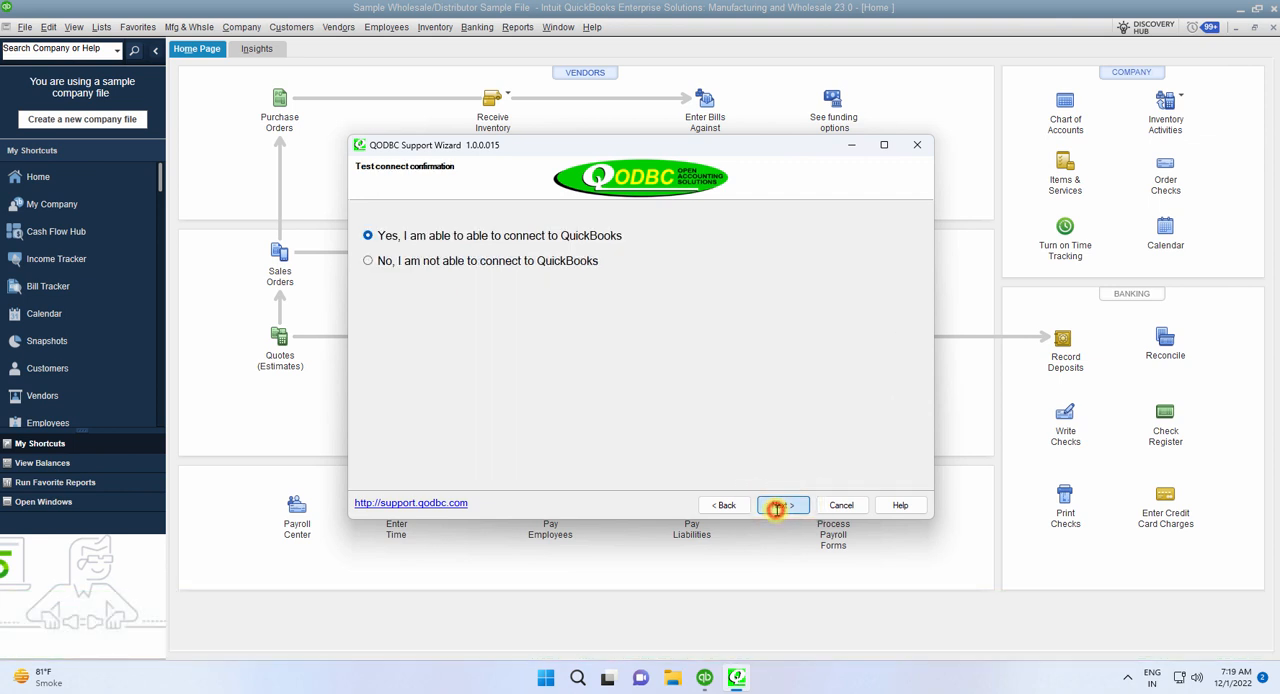
click(782, 504)
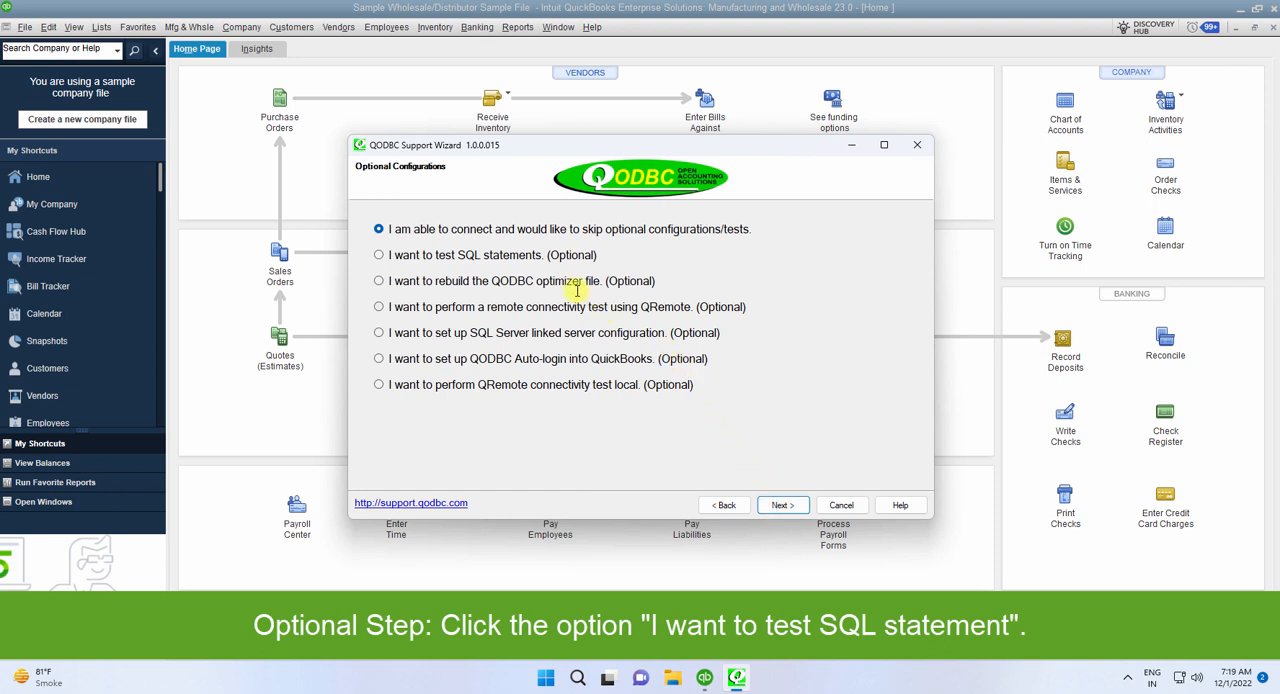
click(379, 254)
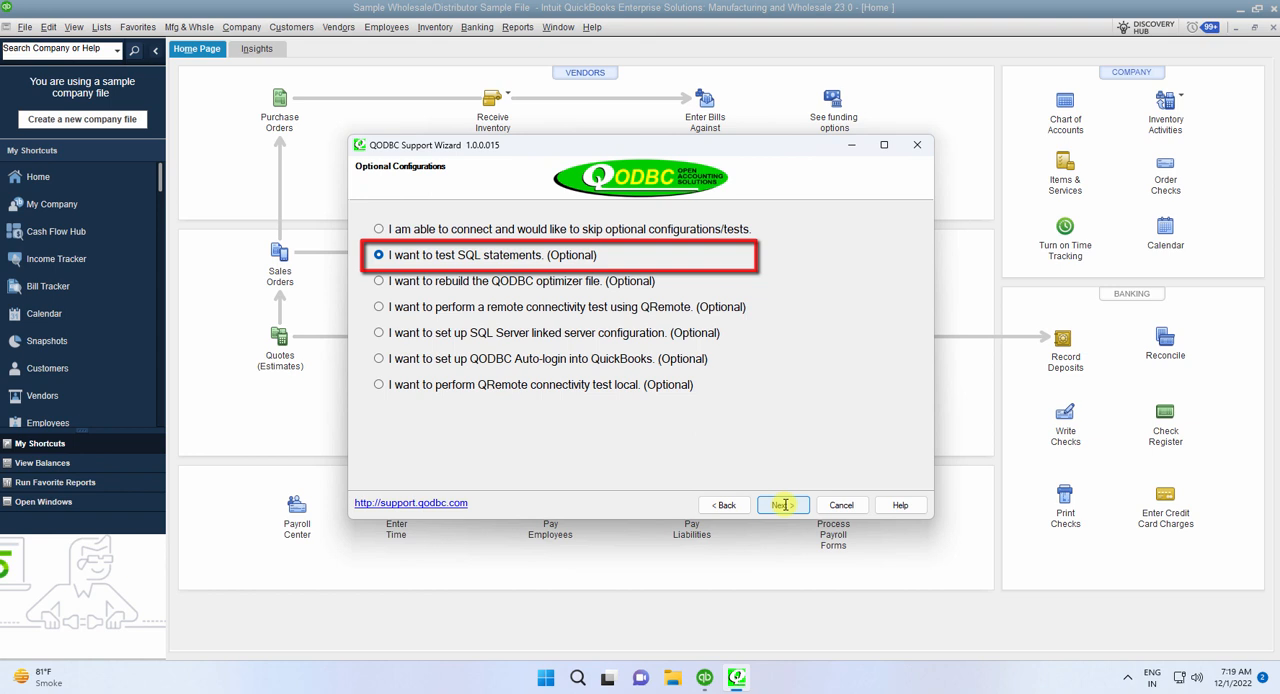
click(782, 504)
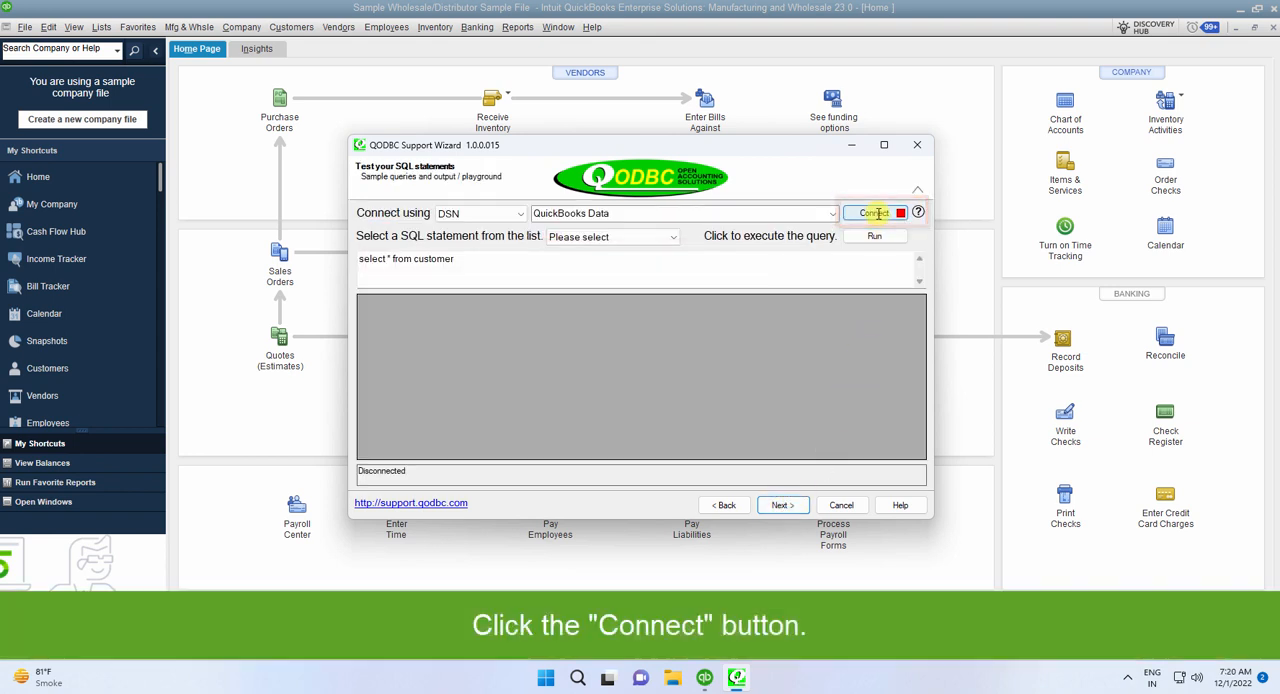
Connect to QuickBooks Data, run 'select * from customer', and scroll the 65 returned records.
click(869, 212)
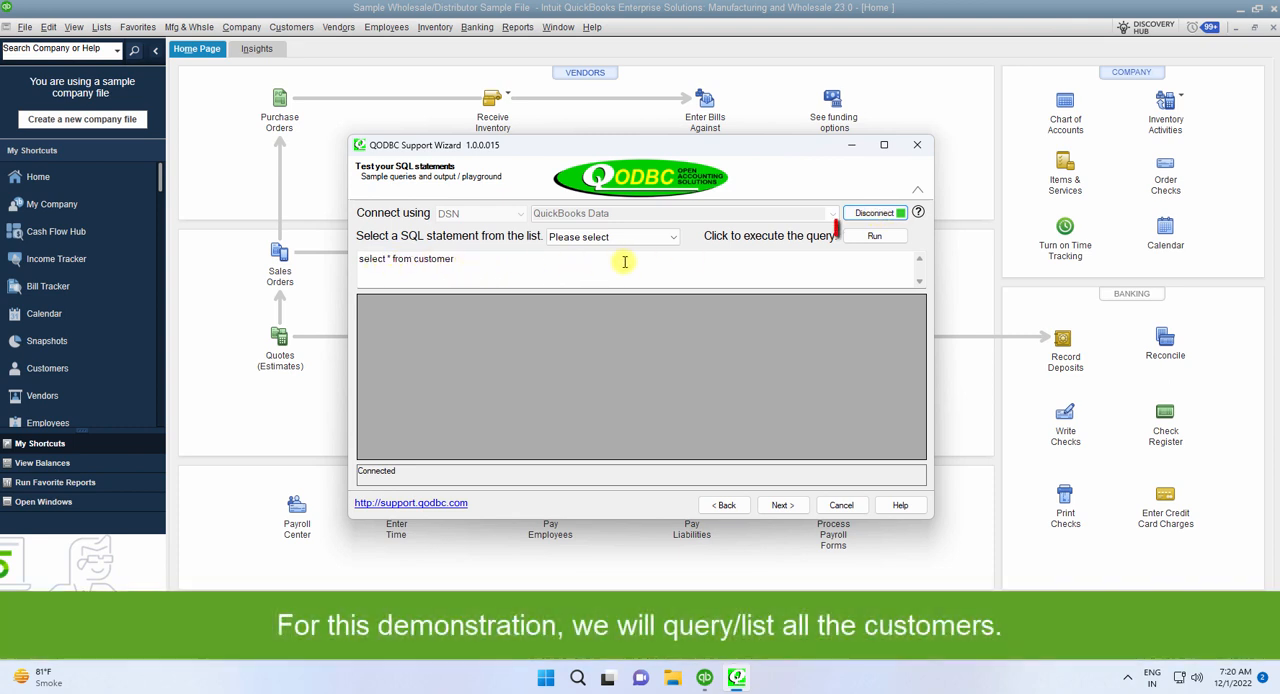
click(874, 236)
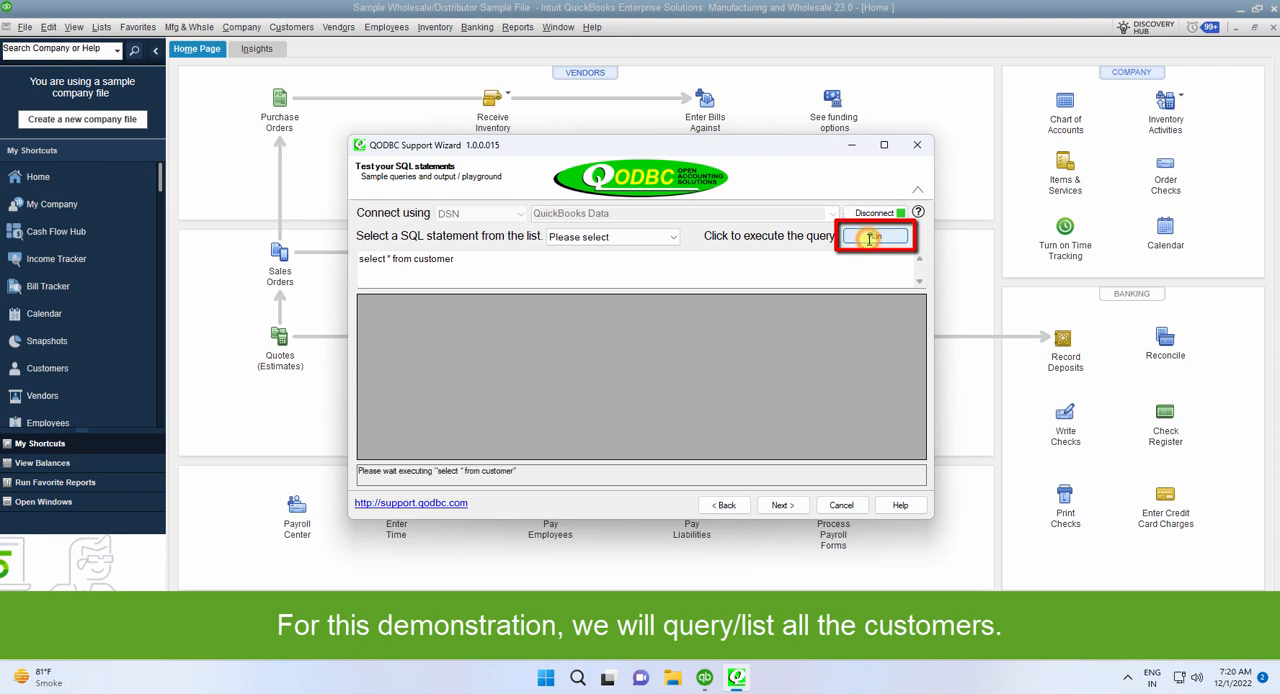
click(874, 236)
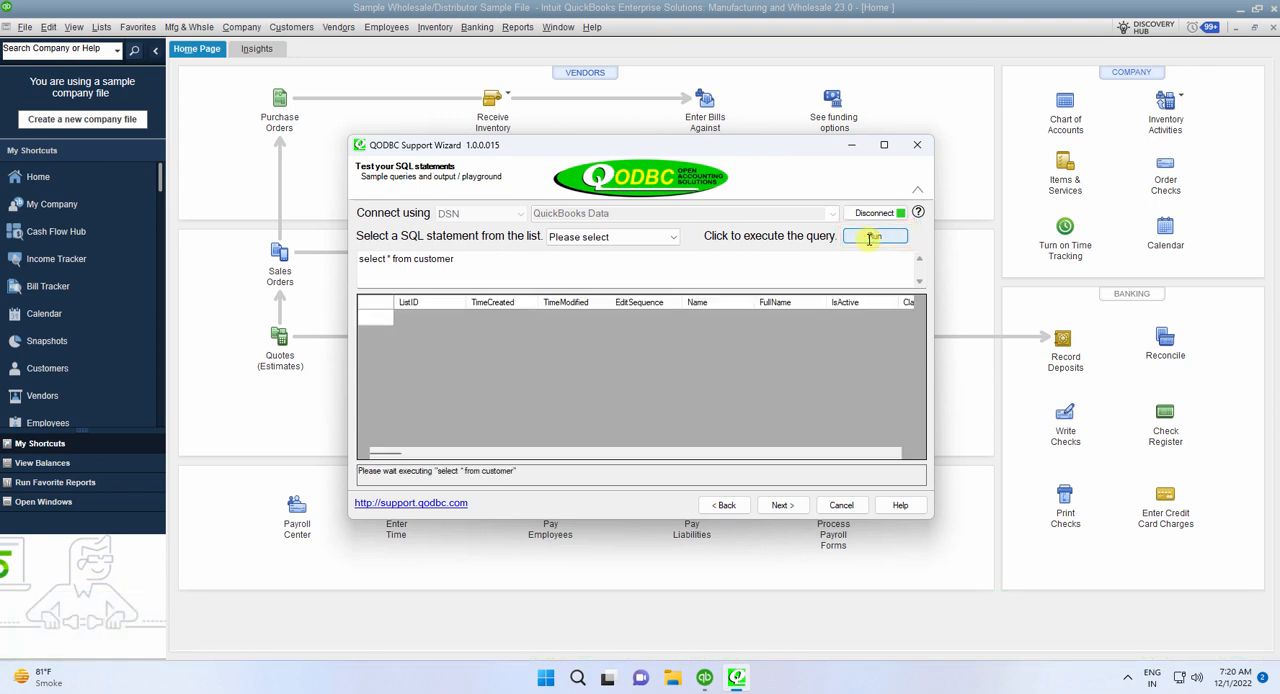
click(875, 235)
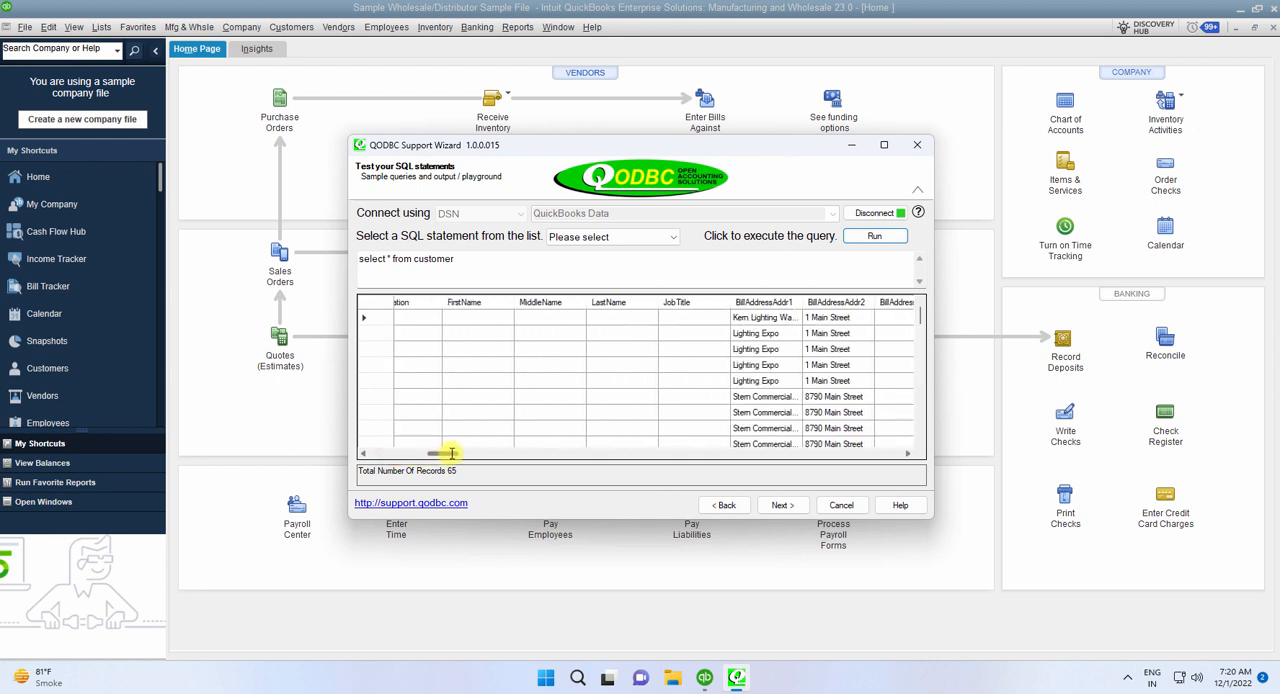
drag(450, 453, 430, 453)
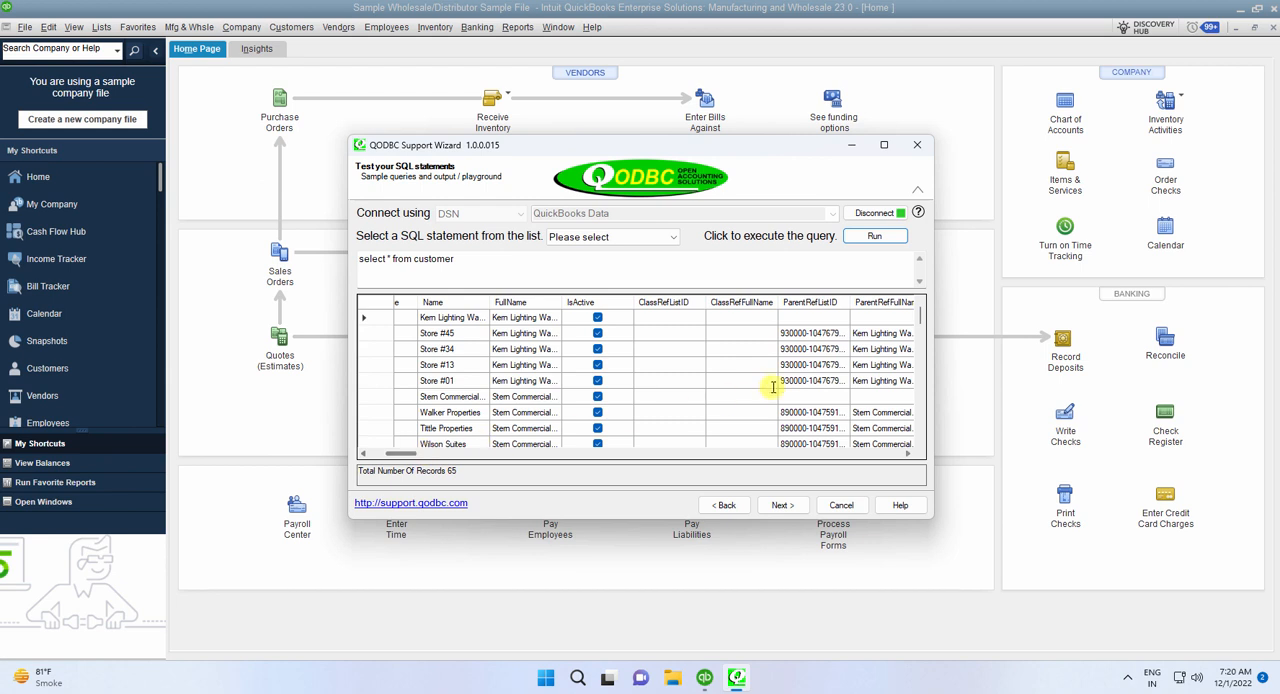
scroll(down, 3)
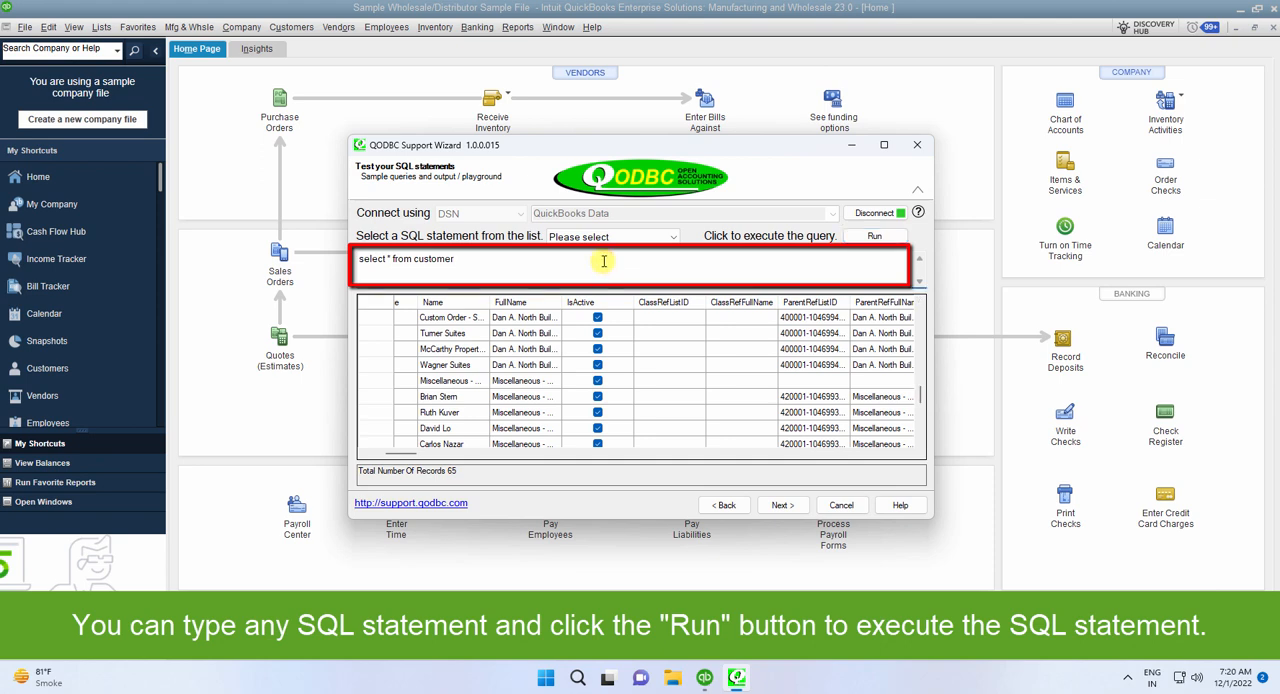
Change the query to 'select * from account' and run it, returning 97 records.
double_click(434, 259)
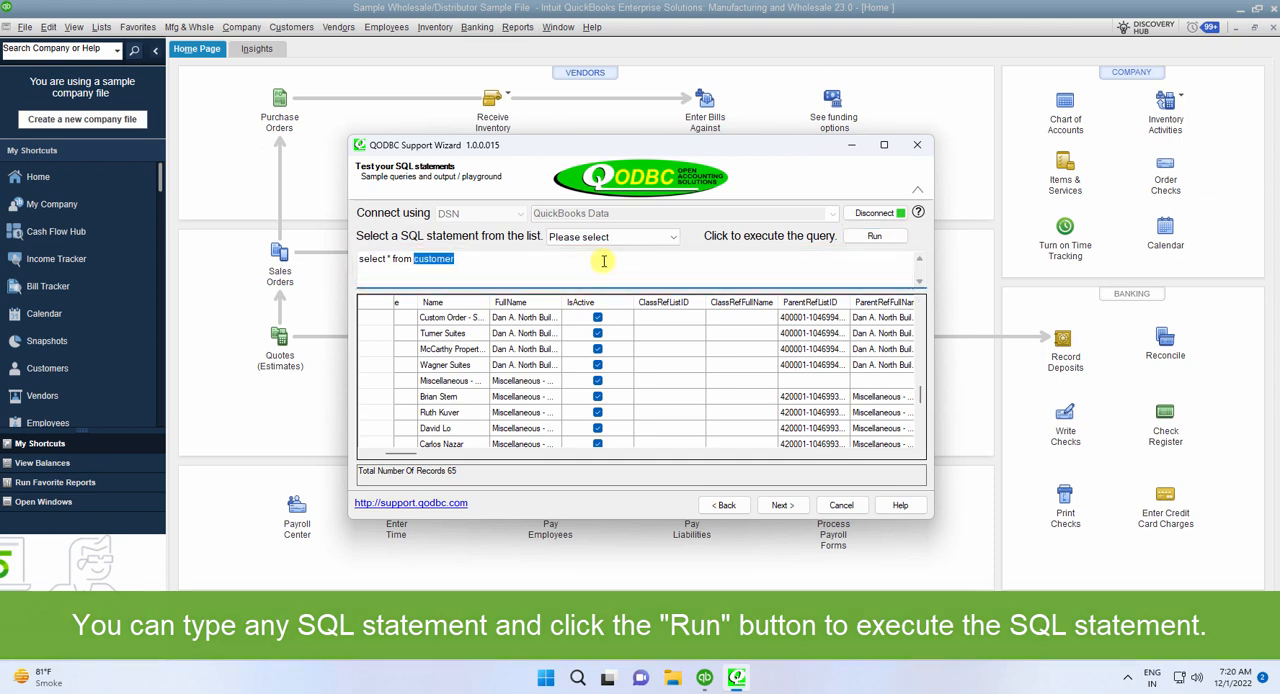
text(accoun)
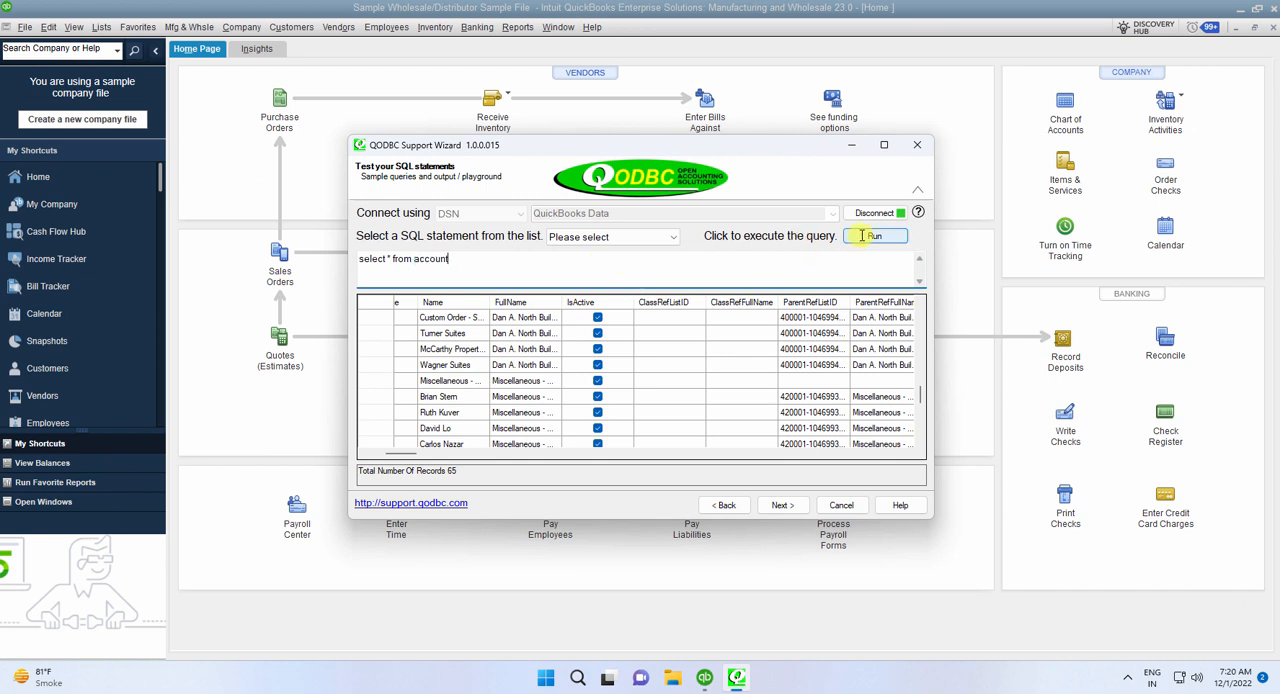
click(875, 235)
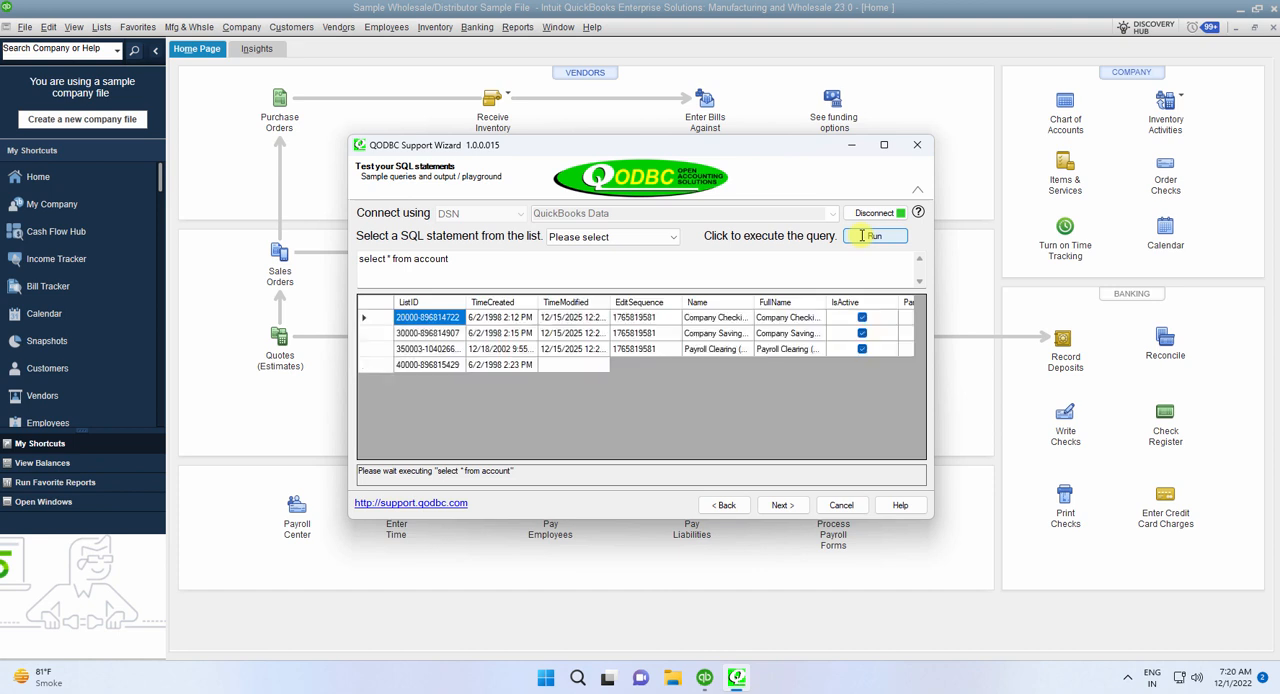
Run the 'sp_tables' query to list all 155 QuickBooks tables.
click(875, 235)
text(sp)
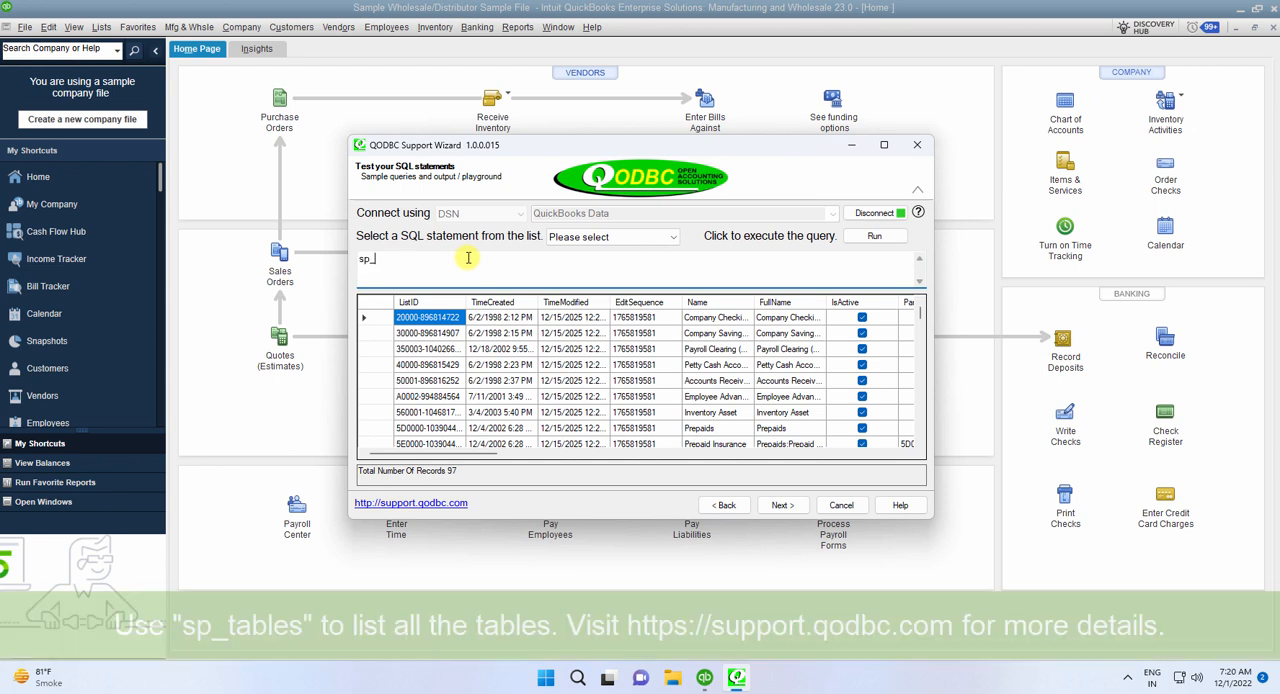
text(_tables)
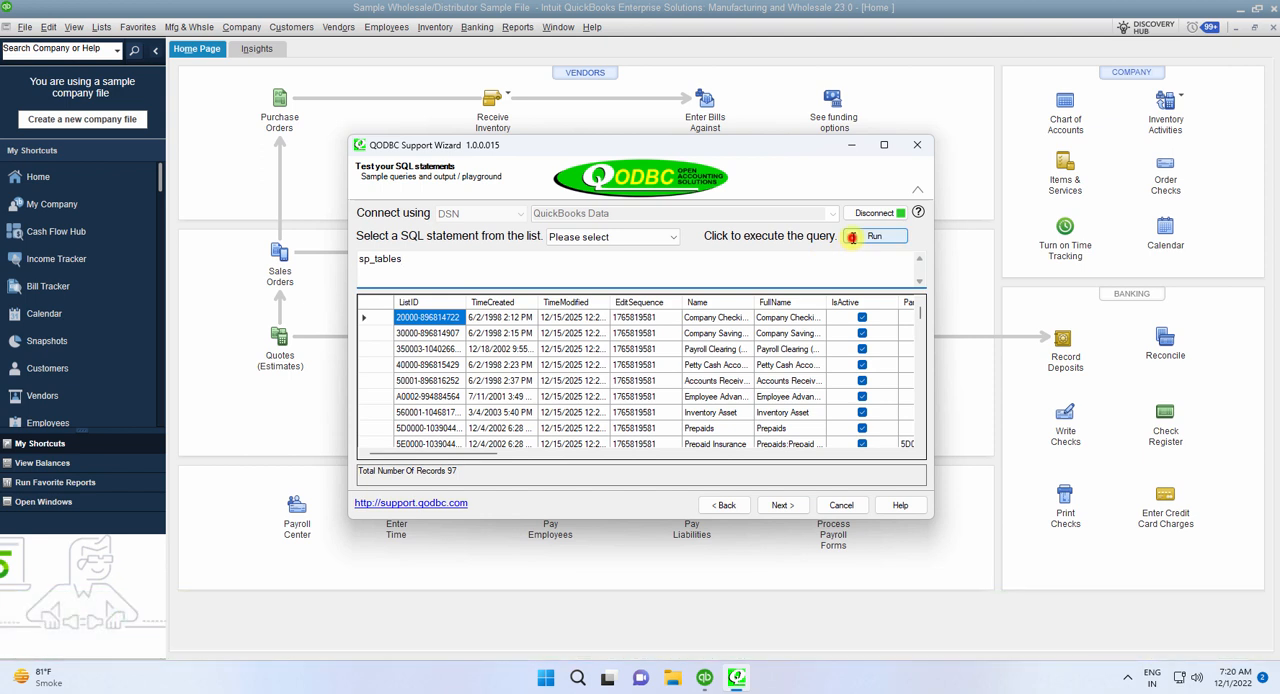
click(874, 236)
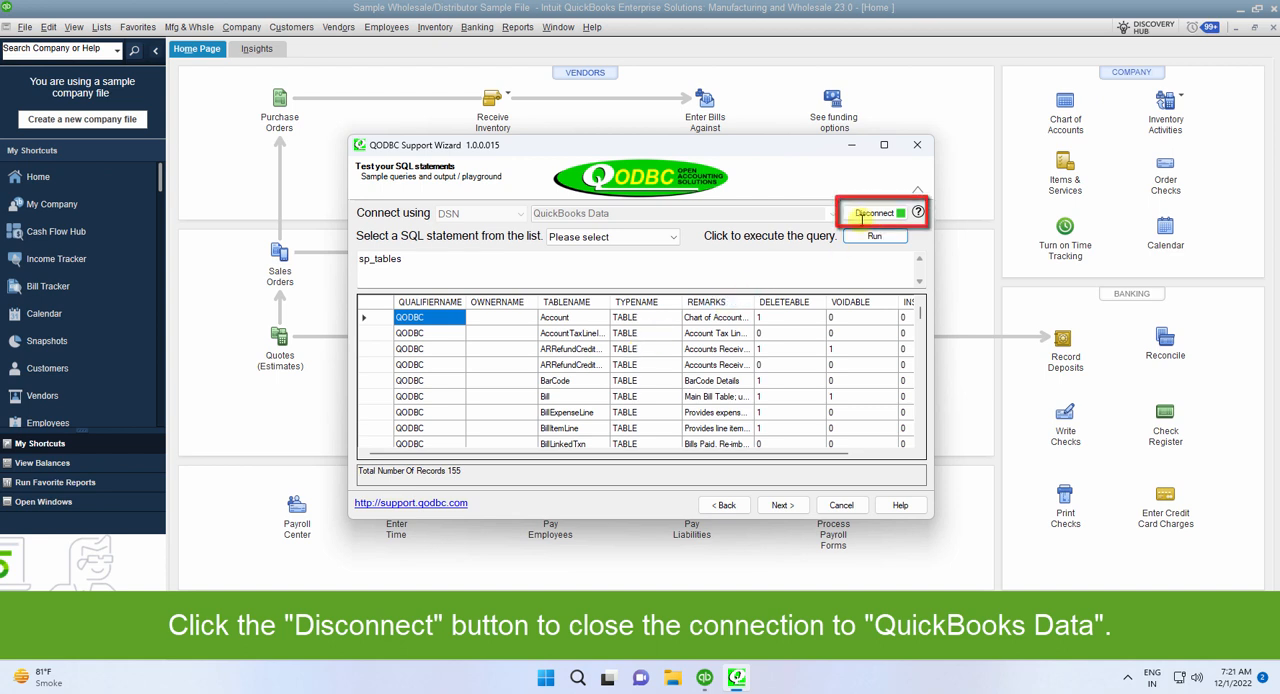
Disconnect from QuickBooks Data and advance to the 'all tests completed' page.
click(874, 213)
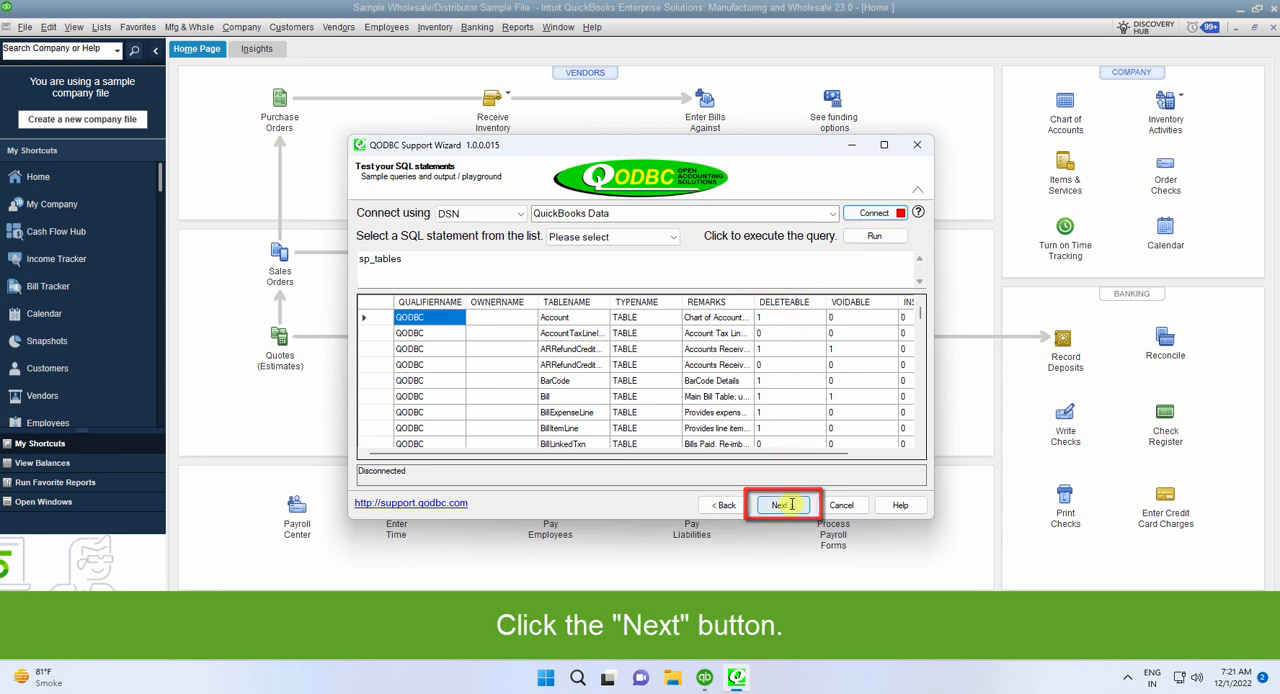
click(781, 505)
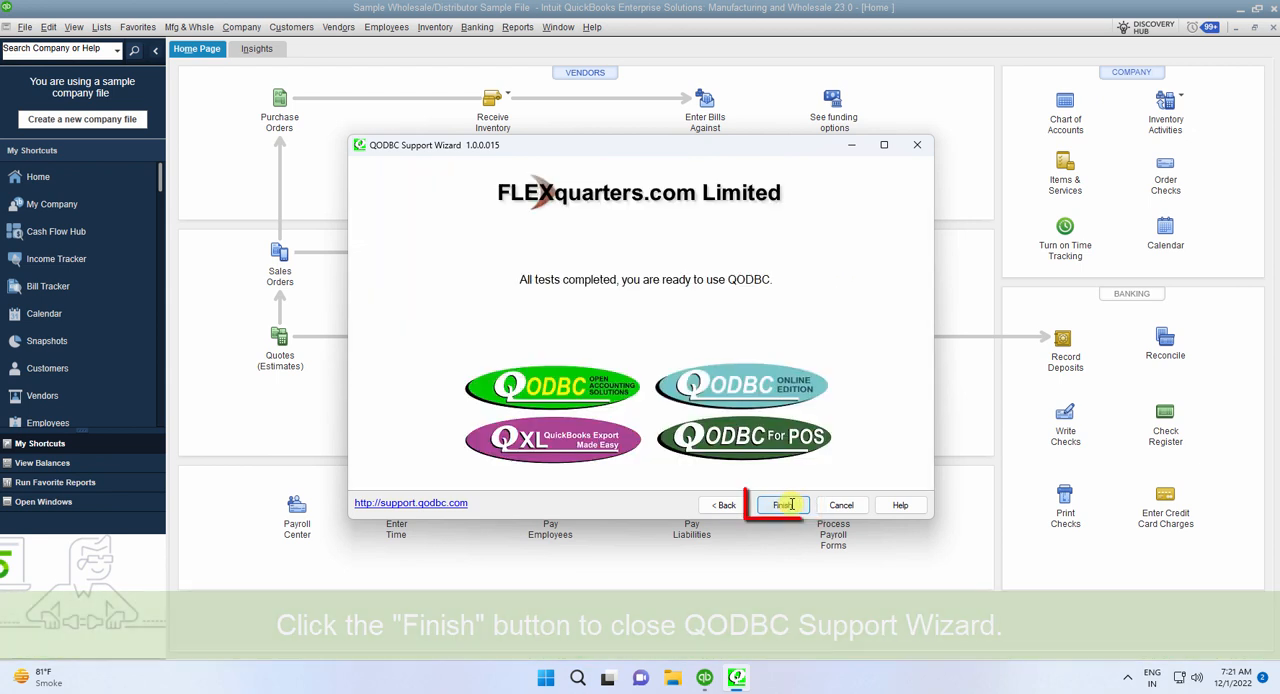